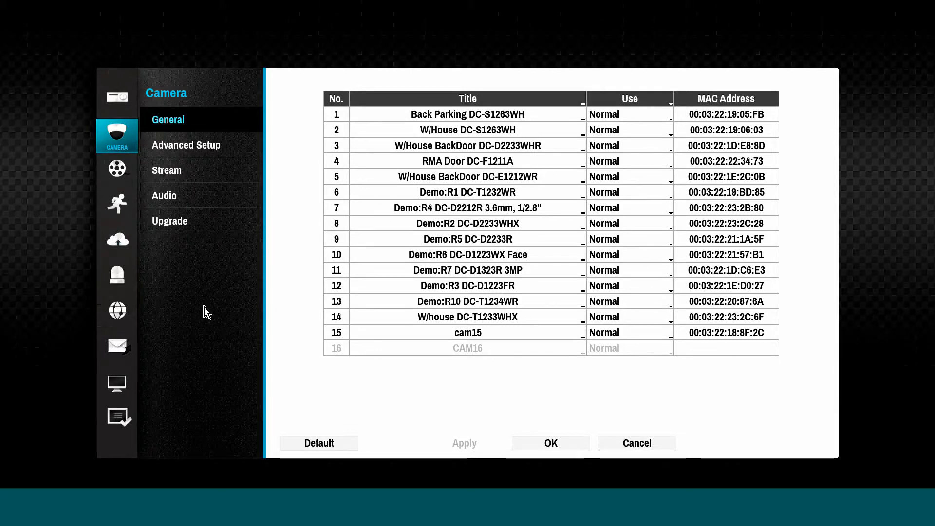
{"action": "mouse_move", "coordinate": [132, 130]}
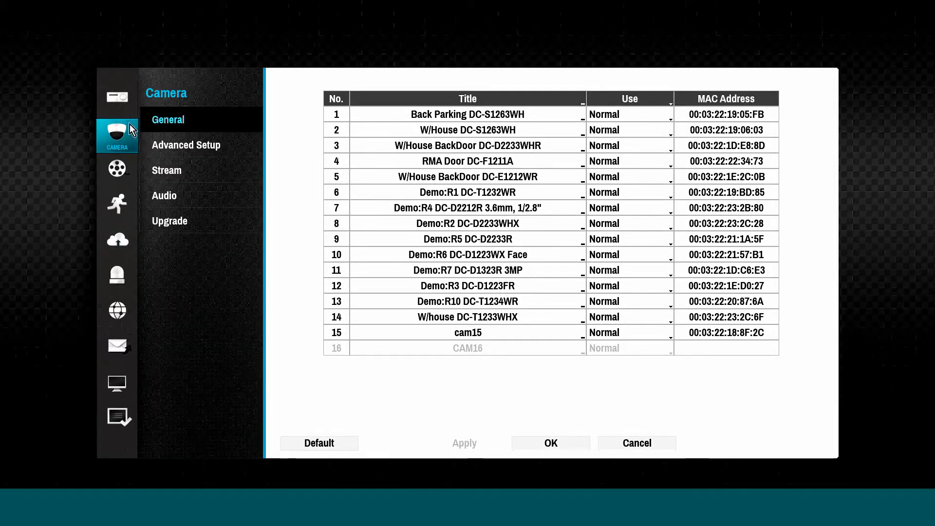
Step: Start renaming camera 15 in upper case, clearing its old cam15 title
{"action": "left_click", "coordinate": [173, 124]}
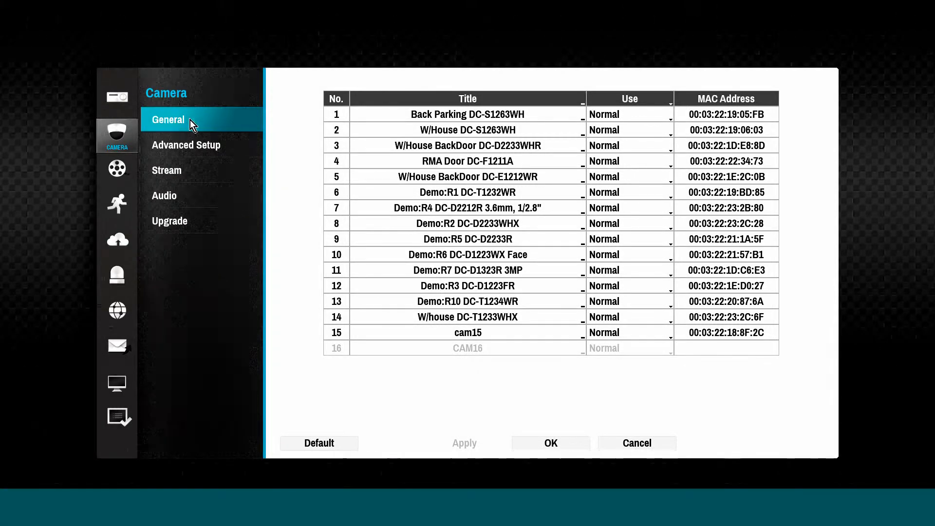
{"action": "mouse_move", "coordinate": [477, 236]}
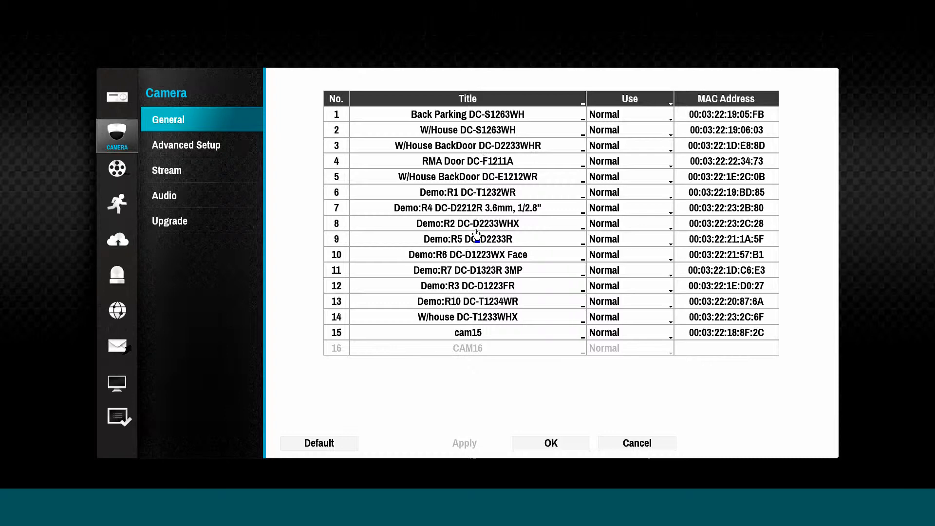
{"action": "mouse_move", "coordinate": [545, 334]}
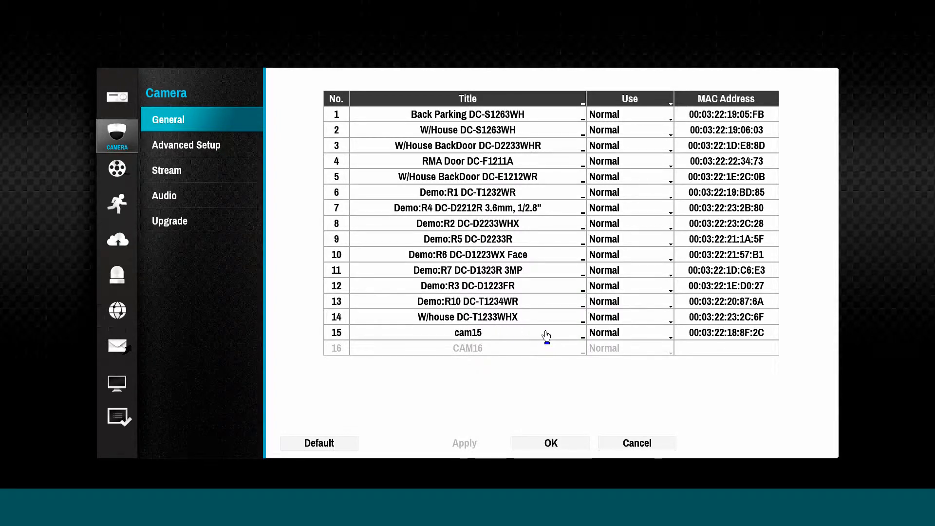
{"action": "mouse_move", "coordinate": [529, 334]}
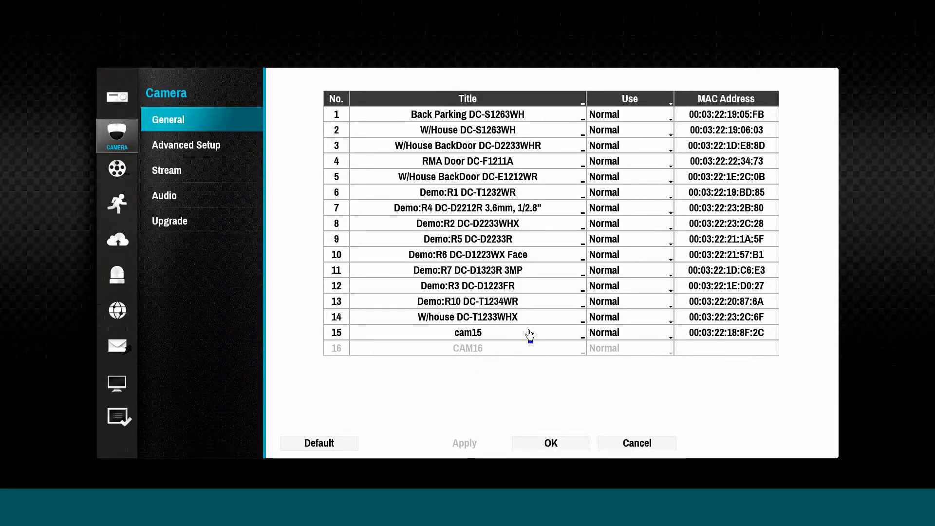
{"action": "left_click", "coordinate": [466, 332]}
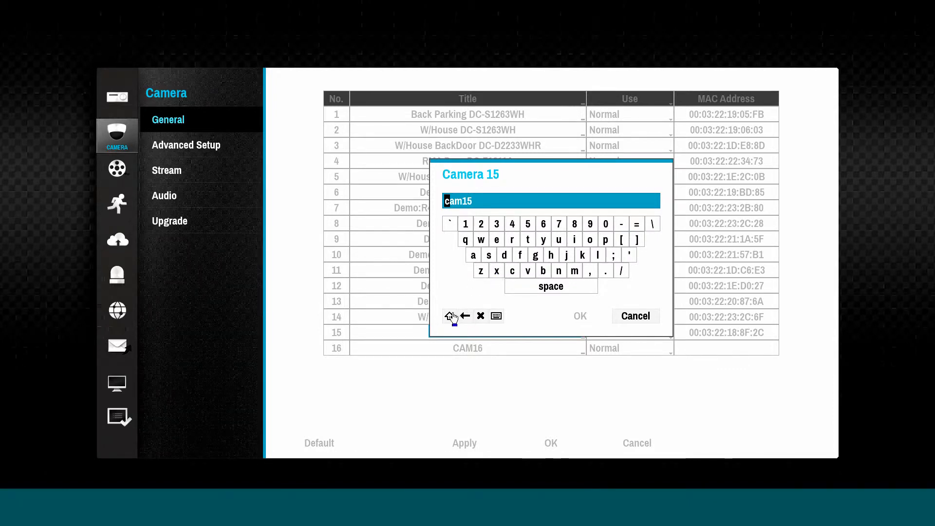
{"action": "left_click", "coordinate": [450, 316]}
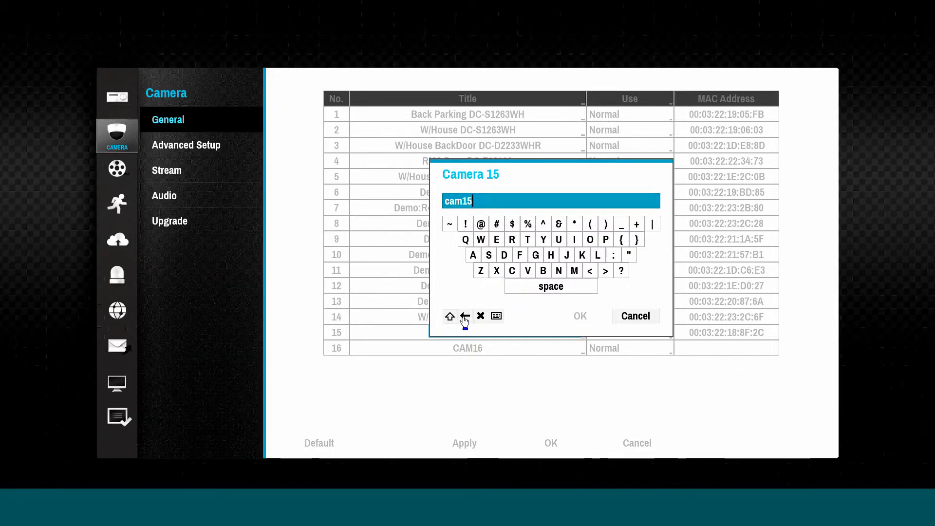
{"action": "left_click", "coordinate": [464, 315]}
{"action": "type", "text": "DEM"}
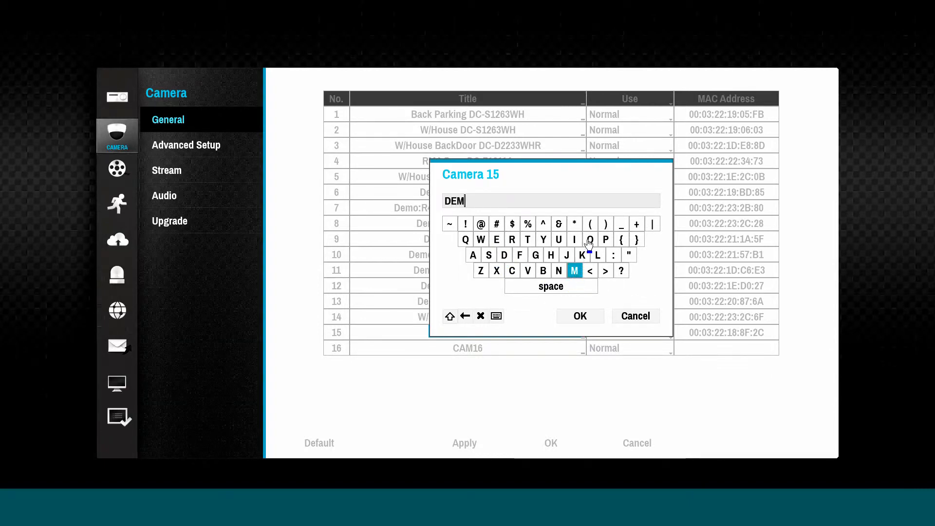
Step: Enter the new title DEMOROOM PTZ on the on-screen keyboard
{"action": "left_click", "coordinate": [591, 240]}
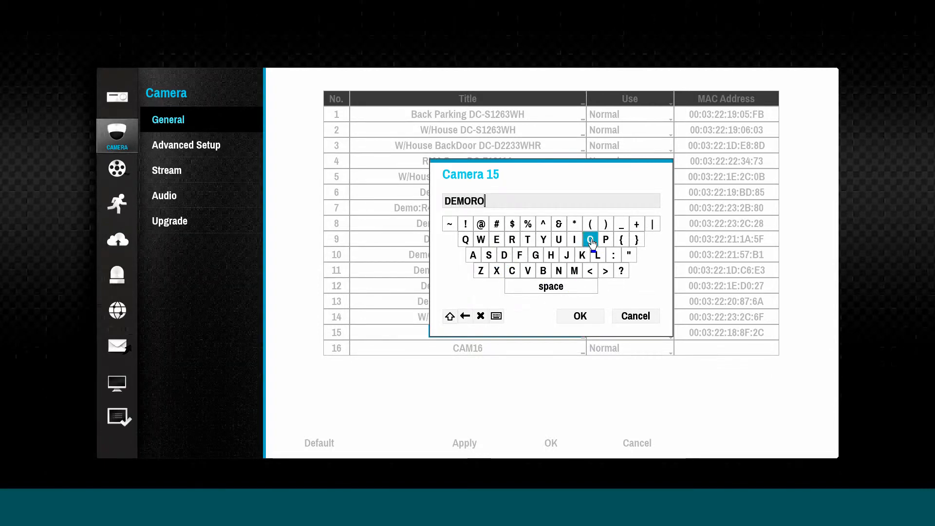
{"action": "left_click", "coordinate": [591, 239]}
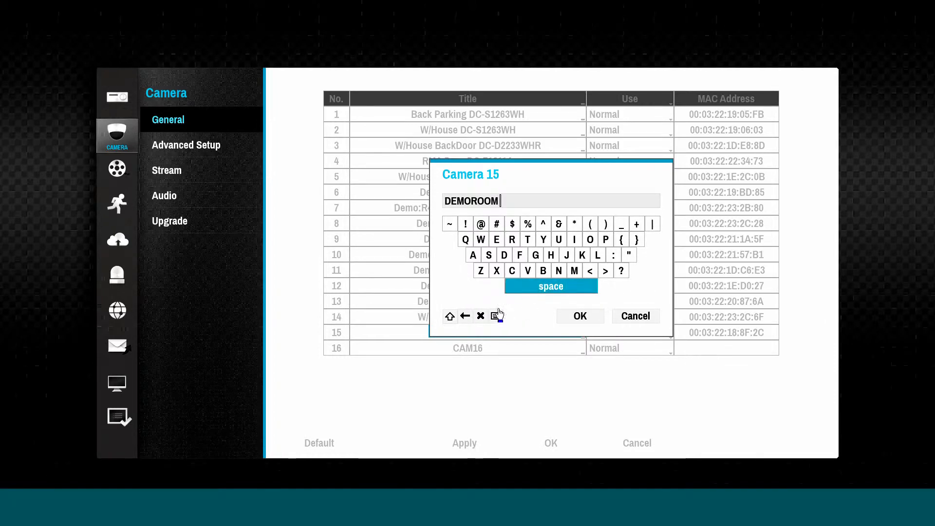
{"action": "left_click", "coordinate": [527, 240]}
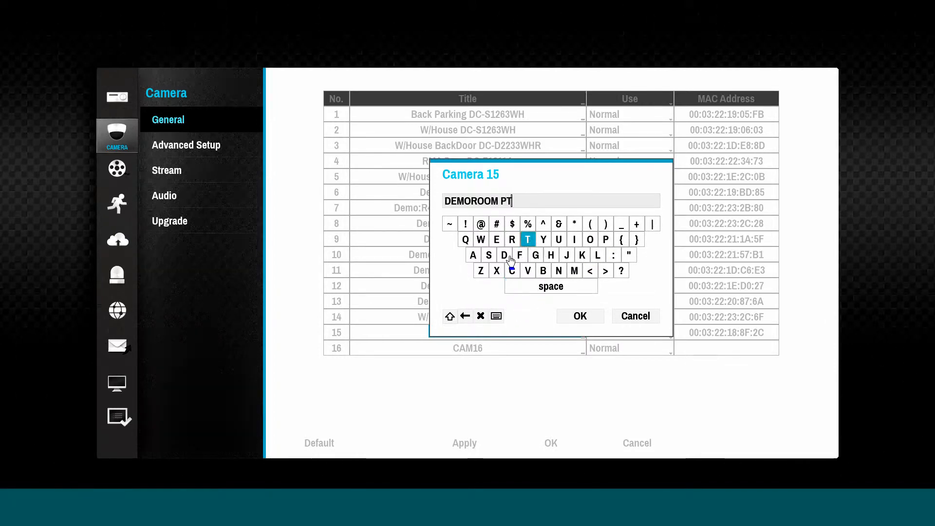
{"action": "left_click", "coordinate": [579, 315]}
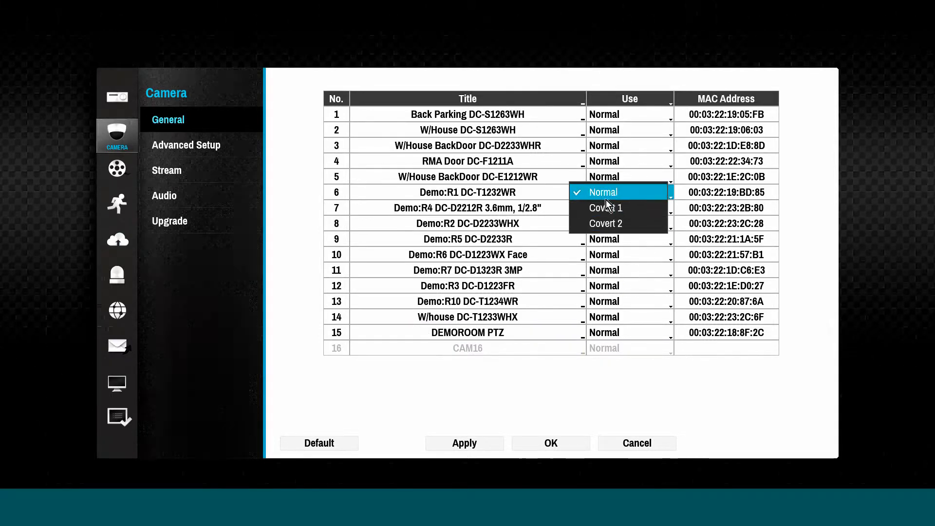
{"action": "mouse_move", "coordinate": [618, 207]}
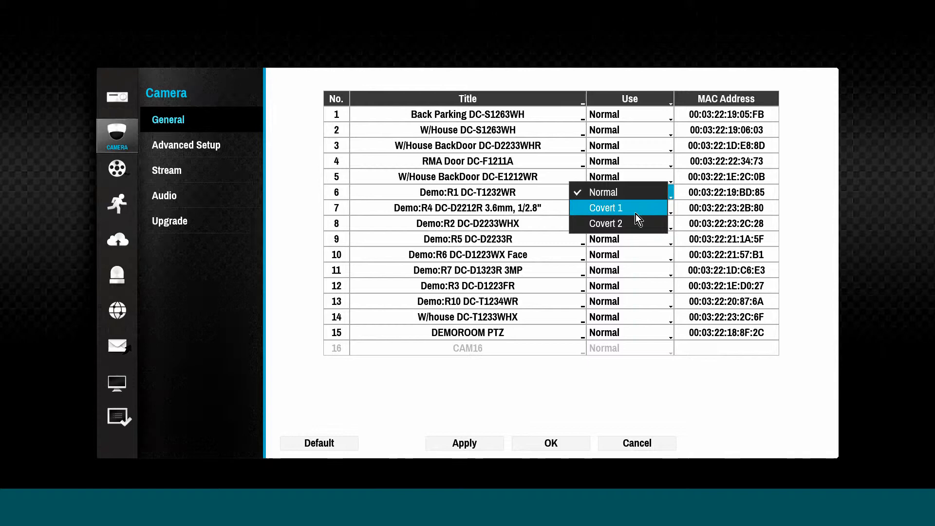
{"action": "mouse_move", "coordinate": [619, 223]}
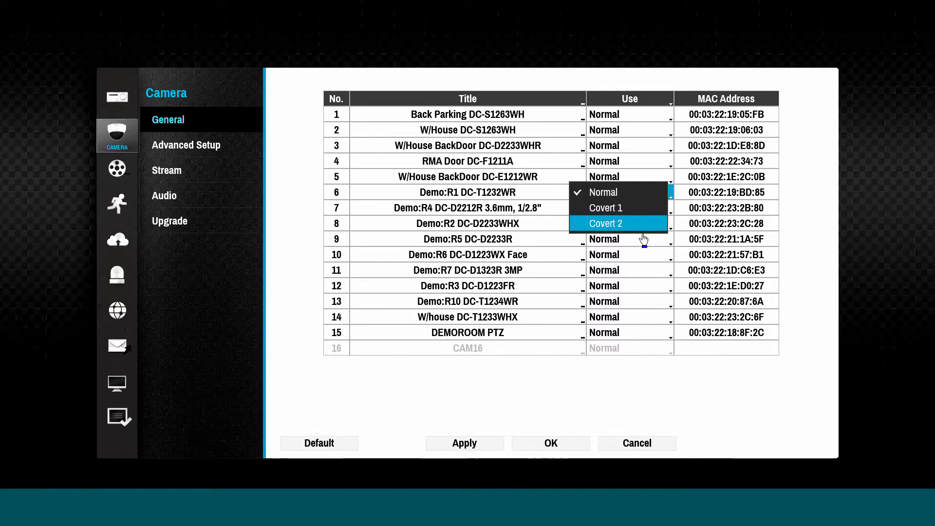
Step: Keep camera 6's Use setting at Normal rather than Covert 1 or Covert 2
{"action": "left_click", "coordinate": [602, 192]}
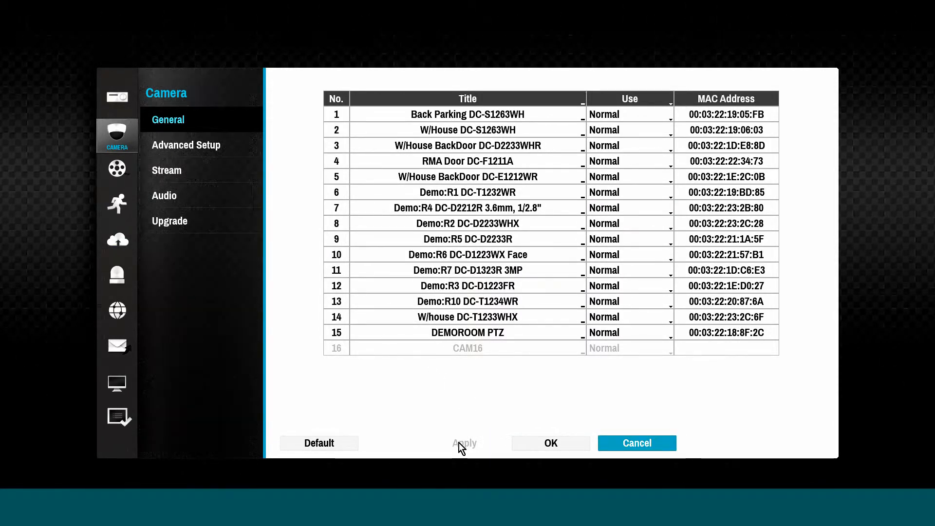
{"action": "mouse_move", "coordinate": [234, 145]}
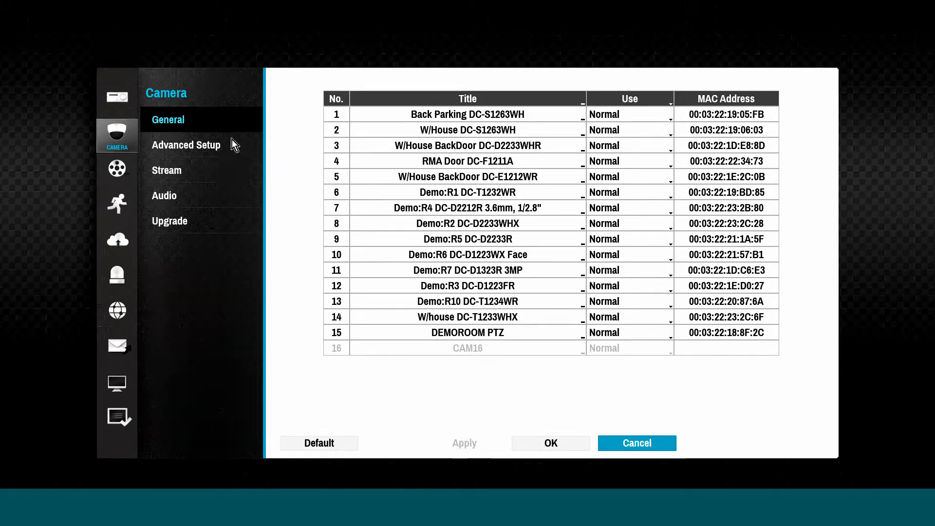
Step: Reach camera 1 Back Parking's PTZ settings from the Advanced Setup table
{"action": "left_click", "coordinate": [185, 145]}
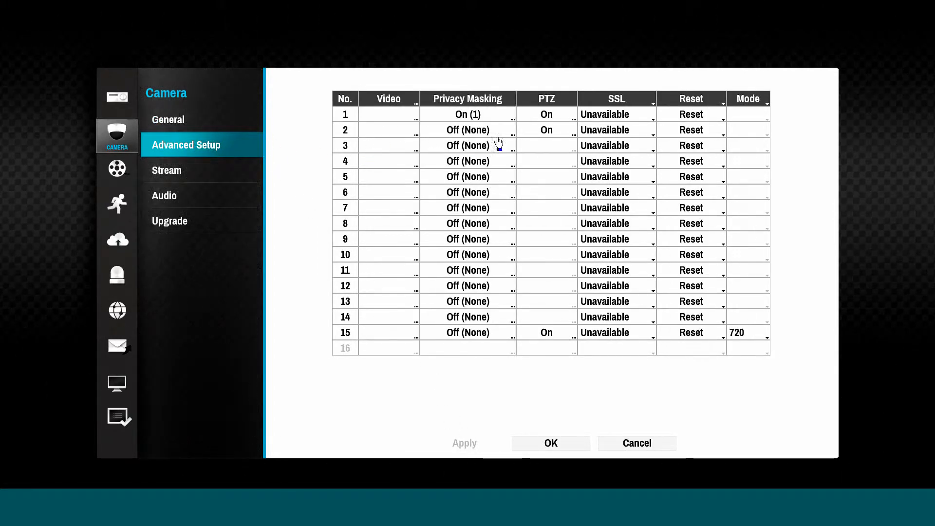
{"action": "mouse_move", "coordinate": [481, 233]}
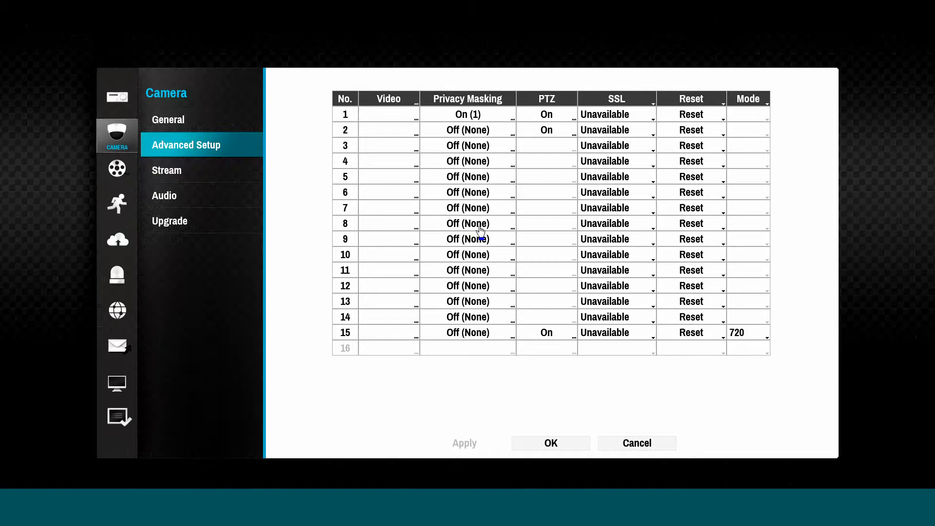
{"action": "mouse_move", "coordinate": [506, 116]}
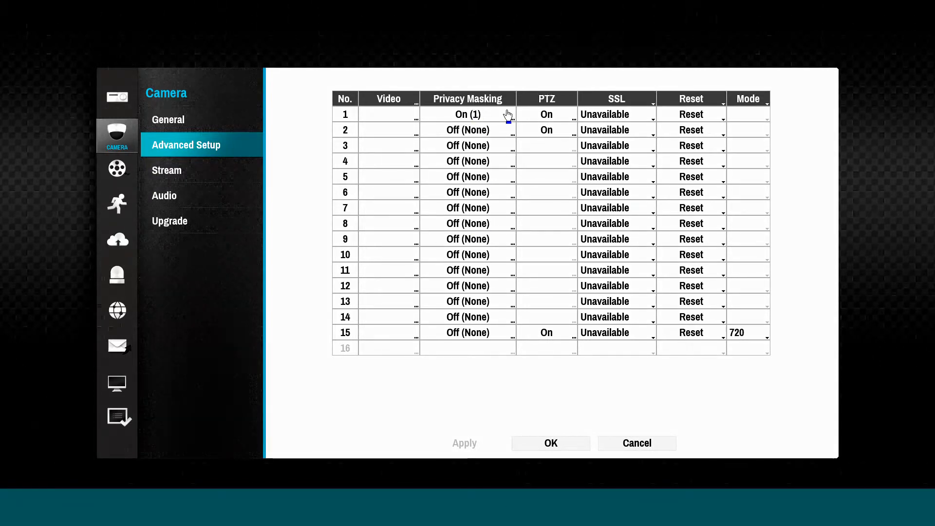
{"action": "left_click", "coordinate": [467, 114]}
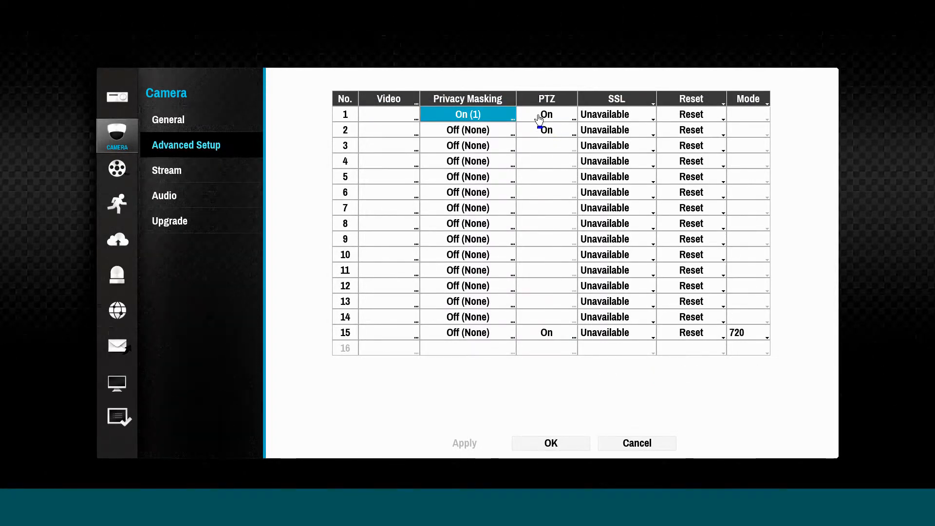
{"action": "left_click", "coordinate": [546, 114]}
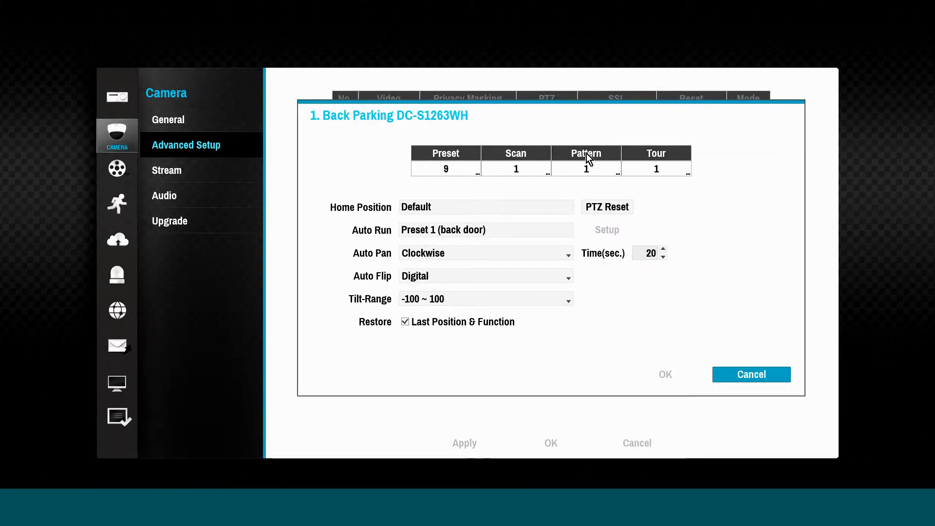
Step: Send camera 1 to the parking1 then parking3 presets and close Preset Setup
{"action": "left_click", "coordinate": [445, 169]}
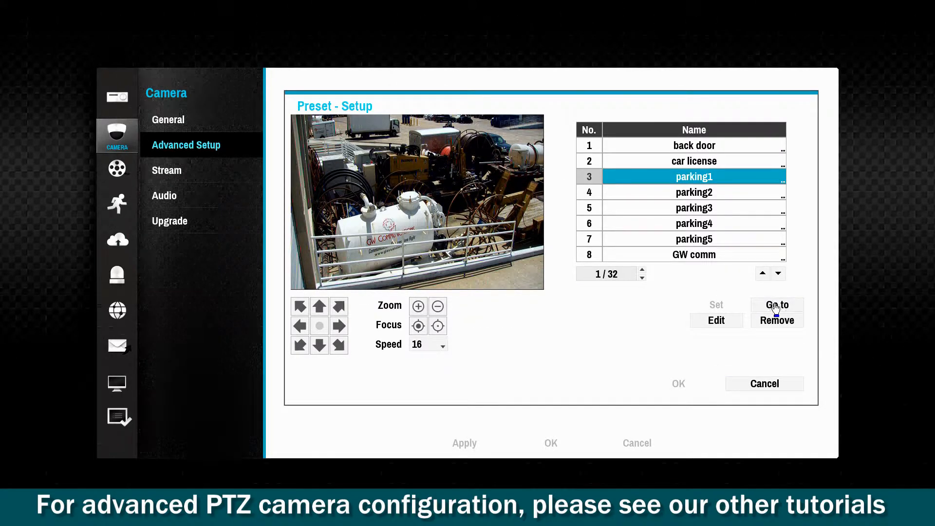
{"action": "left_click", "coordinate": [777, 305]}
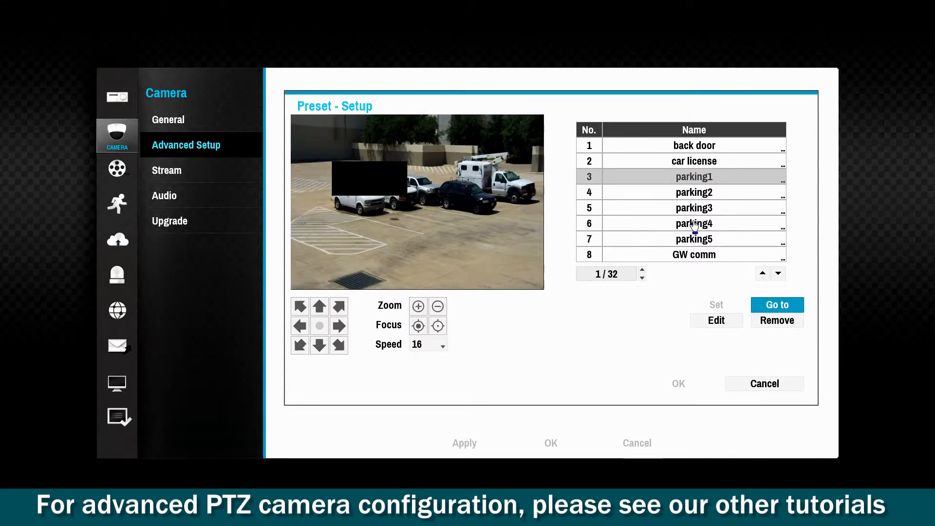
{"action": "left_click", "coordinate": [776, 305]}
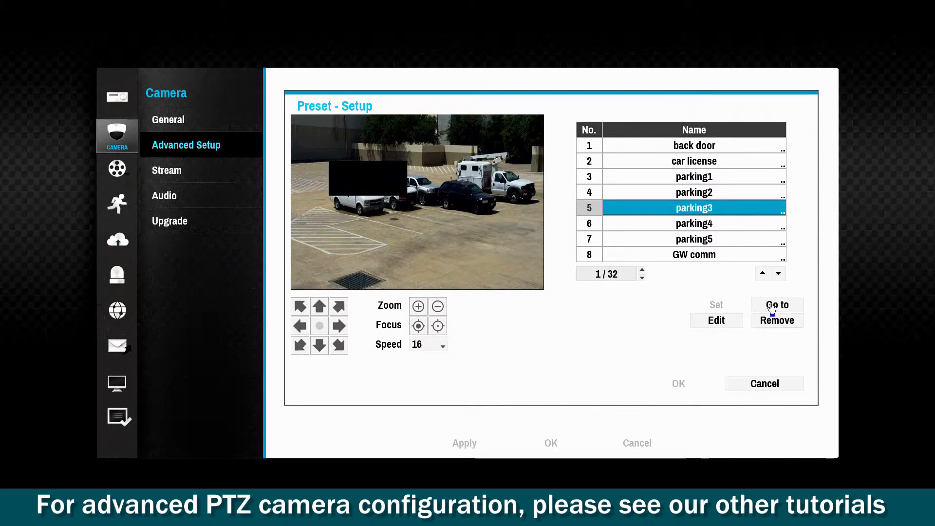
{"action": "left_click", "coordinate": [776, 305]}
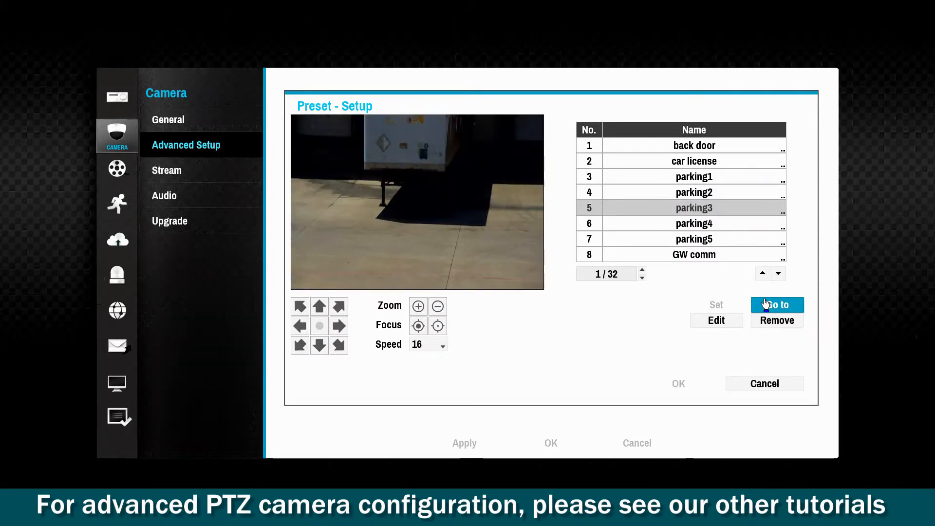
{"action": "left_click", "coordinate": [776, 305]}
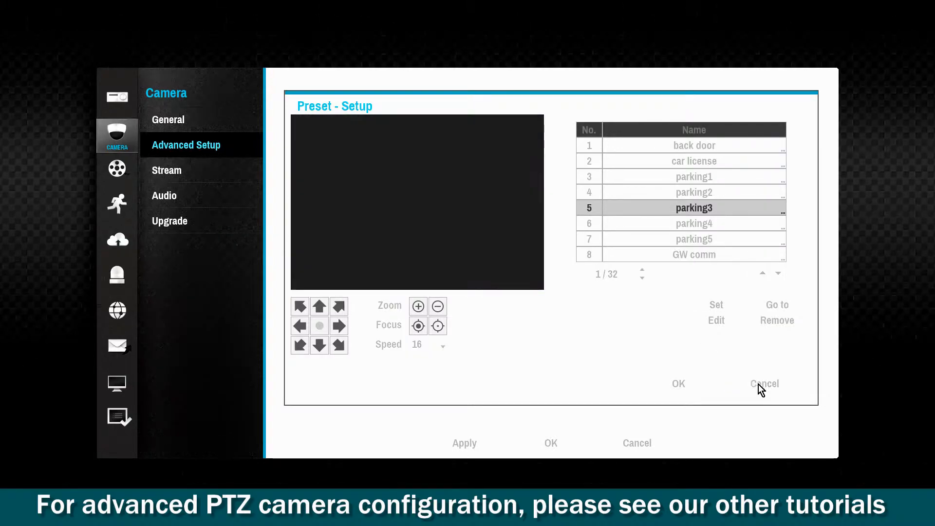
{"action": "left_click", "coordinate": [763, 384]}
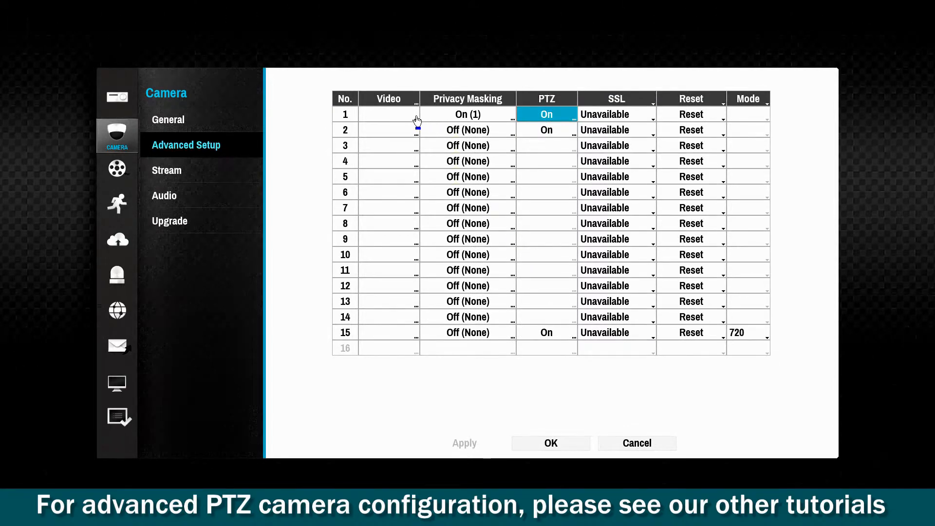
Step: Bring up camera 1 Back Parking's Image Sensor settings from the Video cell
{"action": "left_click", "coordinate": [416, 114]}
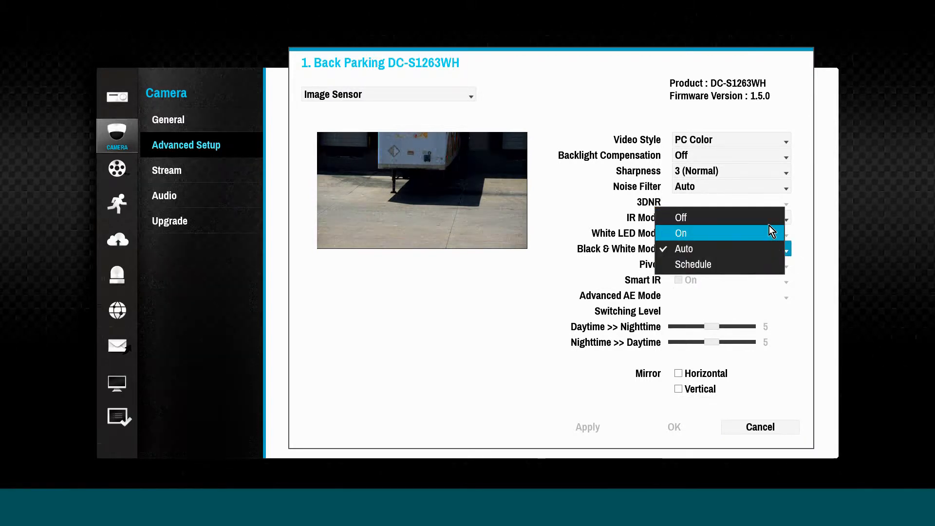
{"action": "left_click", "coordinate": [684, 248]}
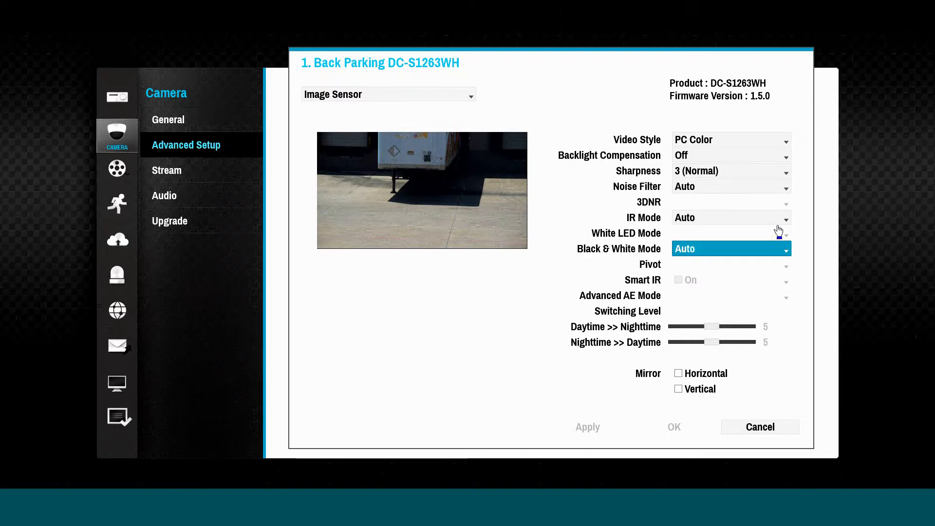
{"action": "left_click", "coordinate": [731, 170]}
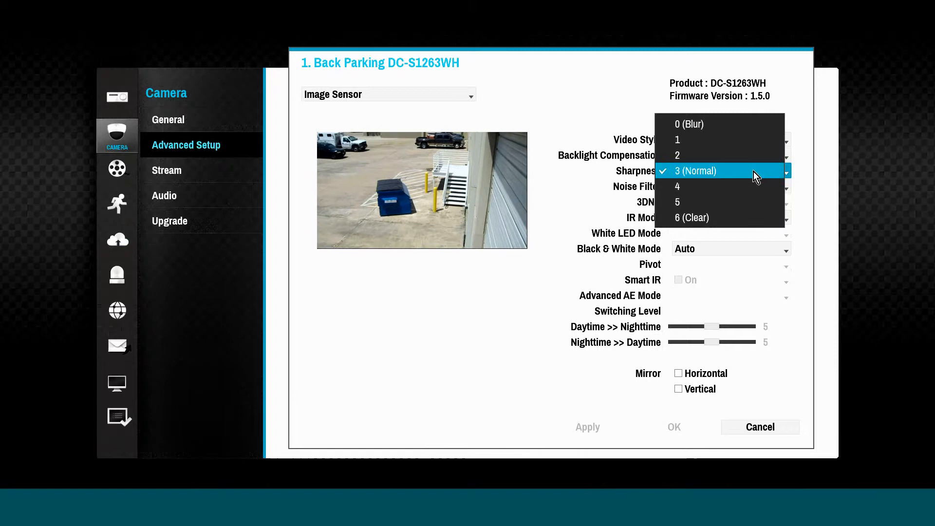
{"action": "left_click", "coordinate": [696, 170]}
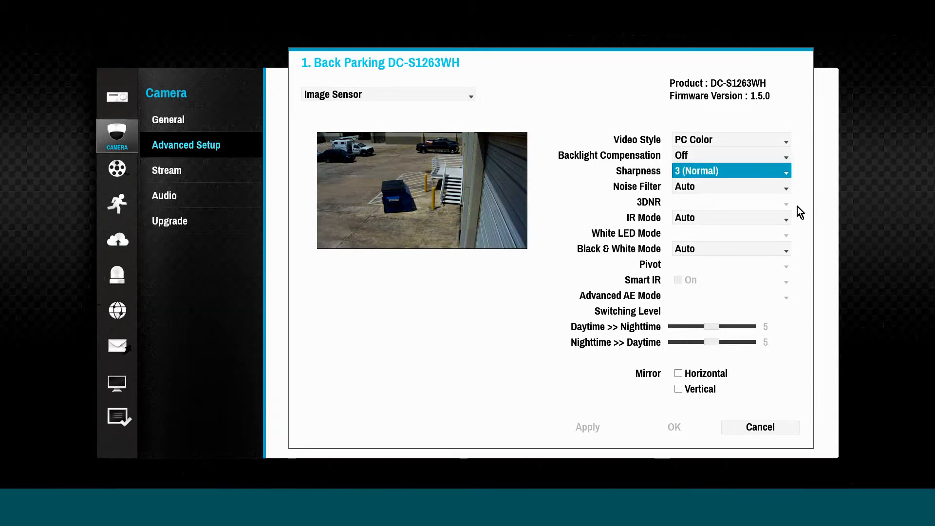
{"action": "left_click", "coordinate": [731, 171]}
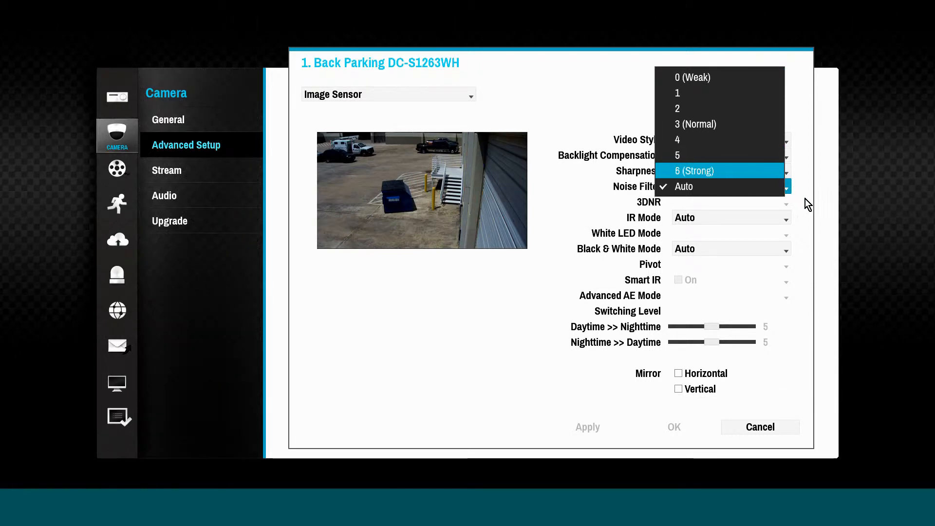
{"action": "left_click", "coordinate": [684, 186]}
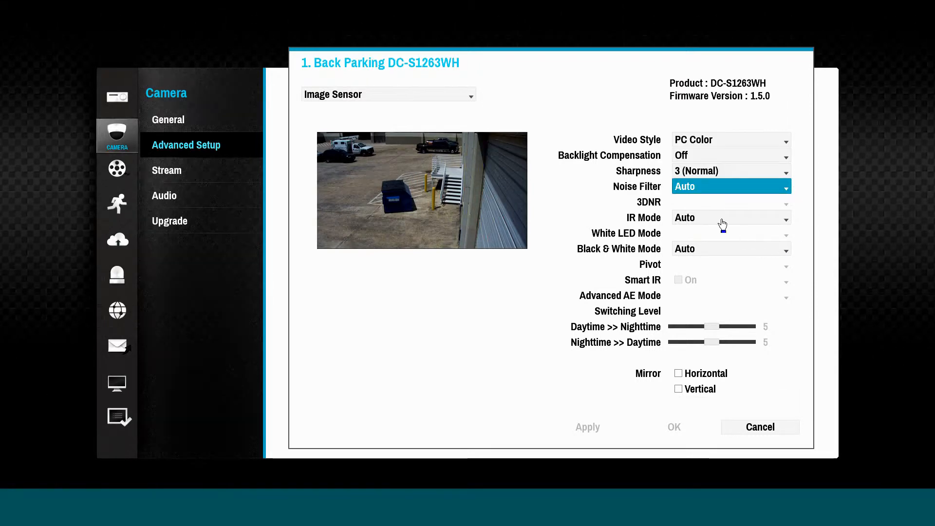
{"action": "left_click", "coordinate": [388, 95]}
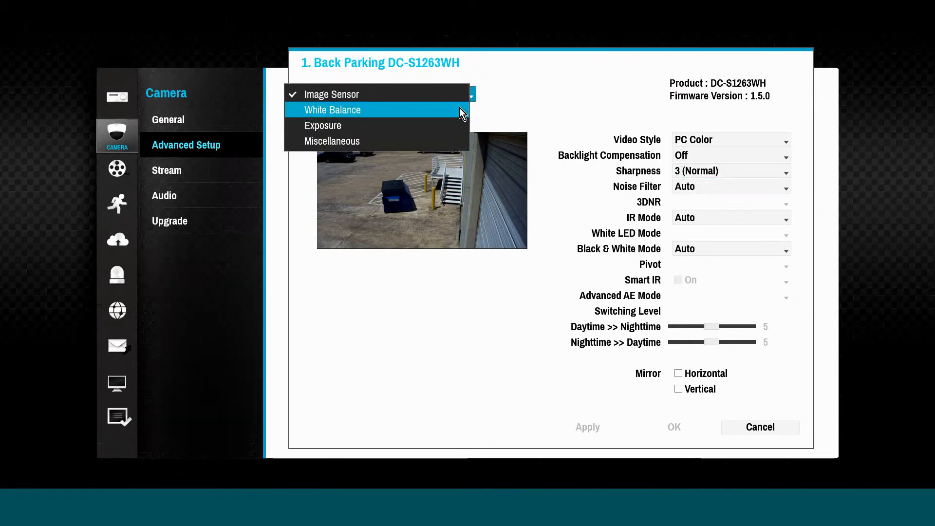
Step: Review White Balance with preset Auto, then move to the Exposure page
{"action": "left_click", "coordinate": [334, 110]}
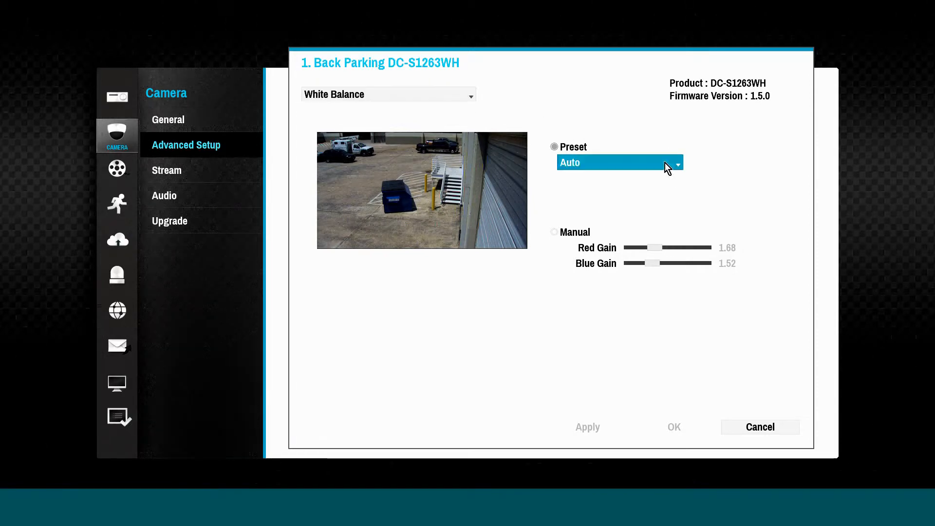
{"action": "left_click", "coordinate": [619, 162]}
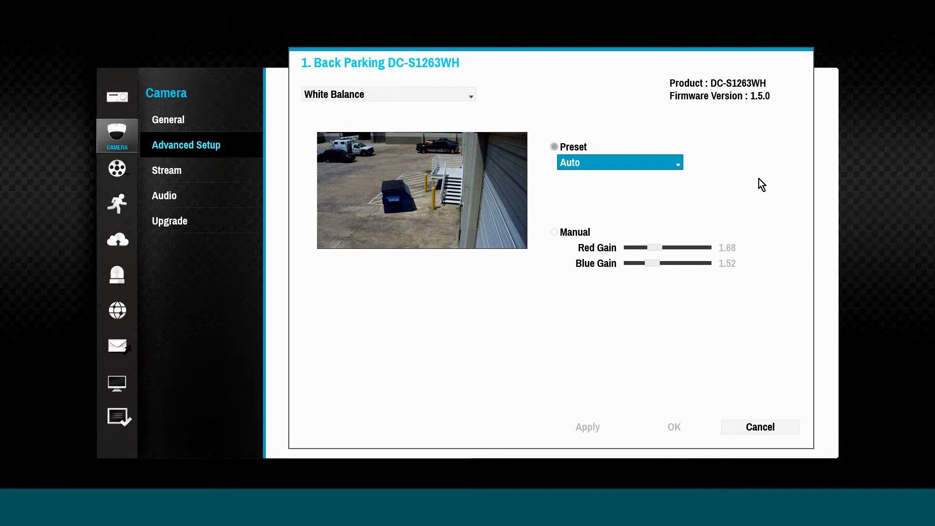
{"action": "left_click", "coordinate": [388, 95]}
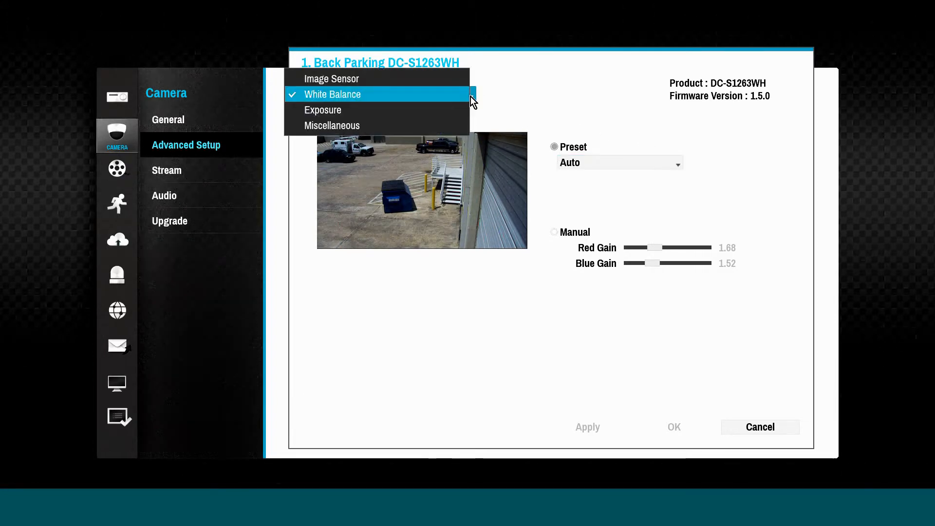
{"action": "left_click", "coordinate": [322, 110]}
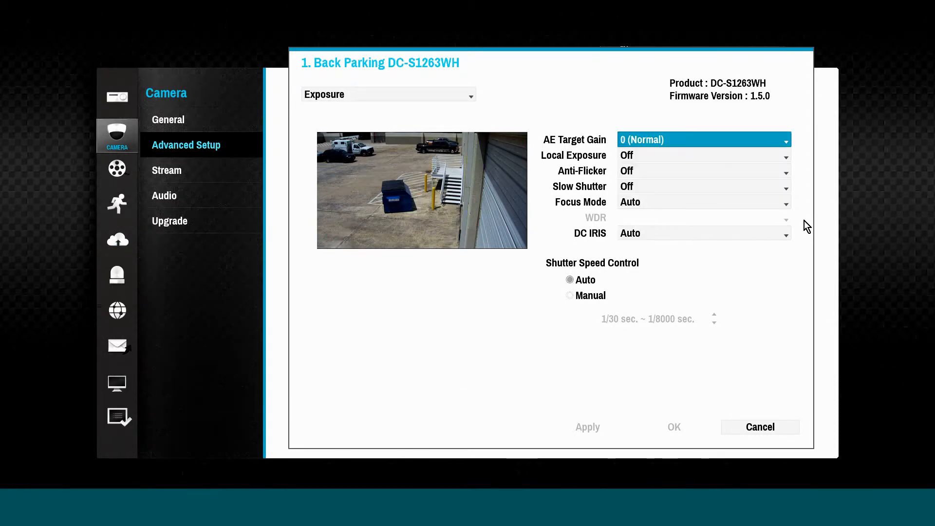
{"action": "mouse_move", "coordinate": [729, 192]}
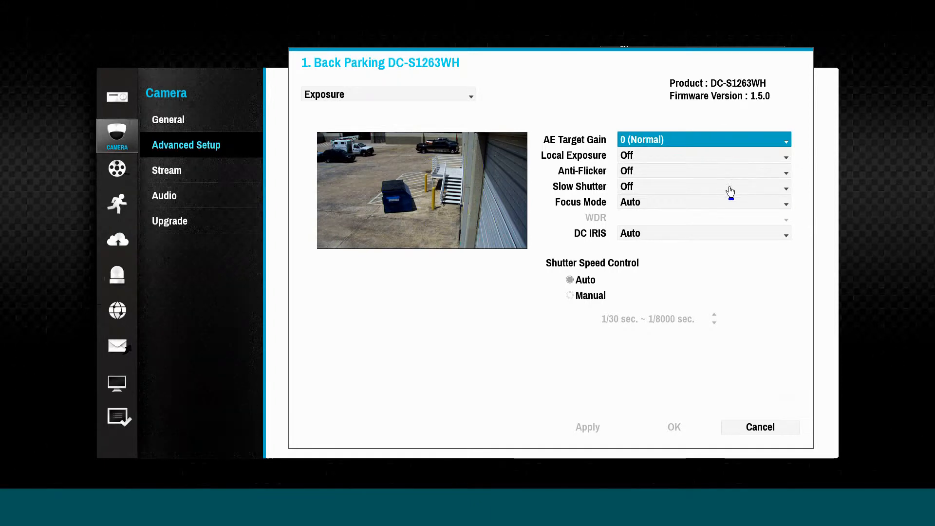
{"action": "mouse_move", "coordinate": [514, 145]}
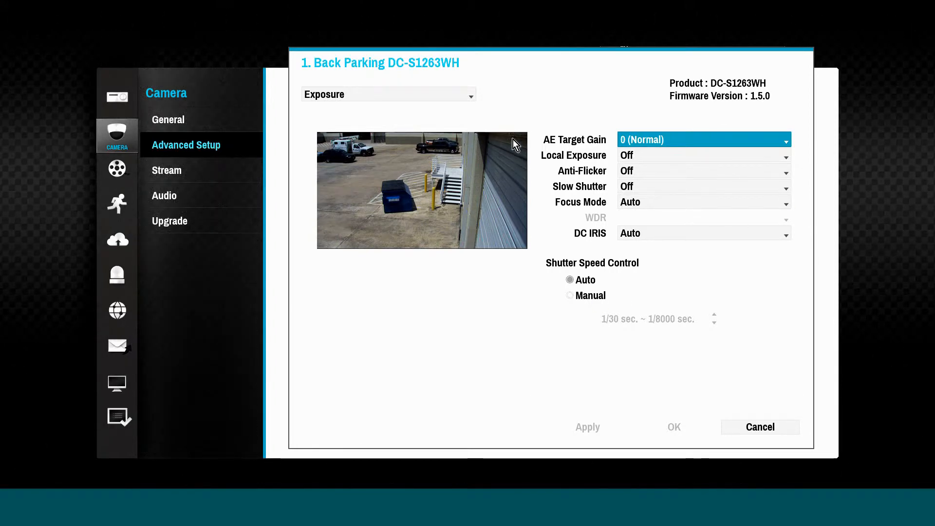
Step: Review the Miscellaneous image page and cancel the image settings dialog unchanged
{"action": "left_click", "coordinate": [388, 95]}
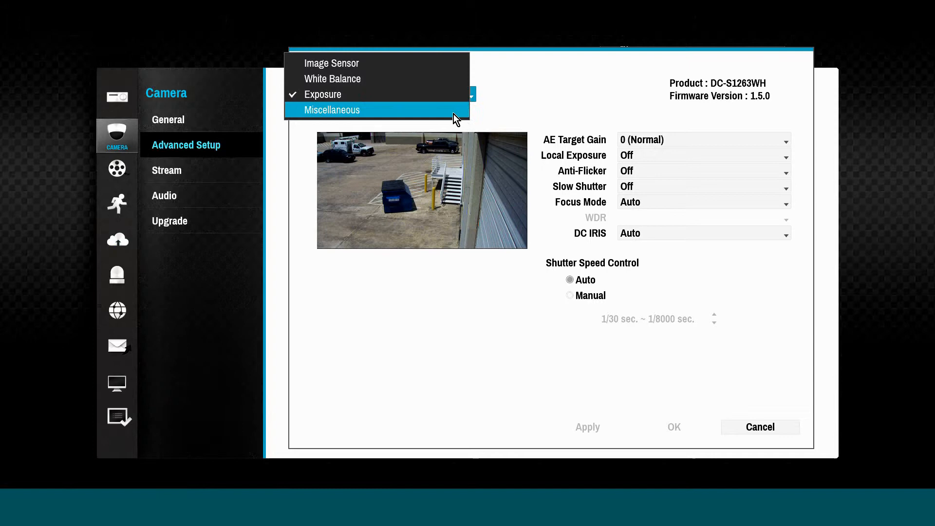
{"action": "left_click", "coordinate": [331, 110]}
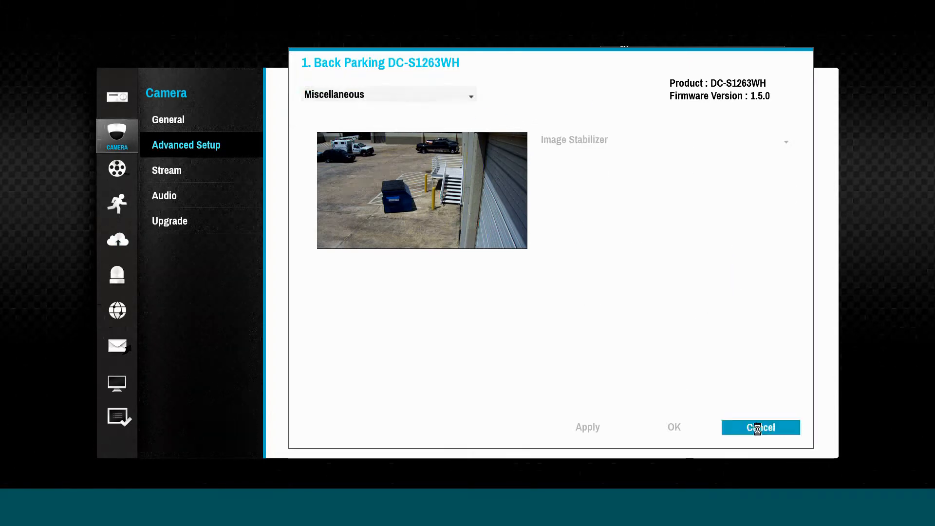
{"action": "left_click", "coordinate": [167, 170]}
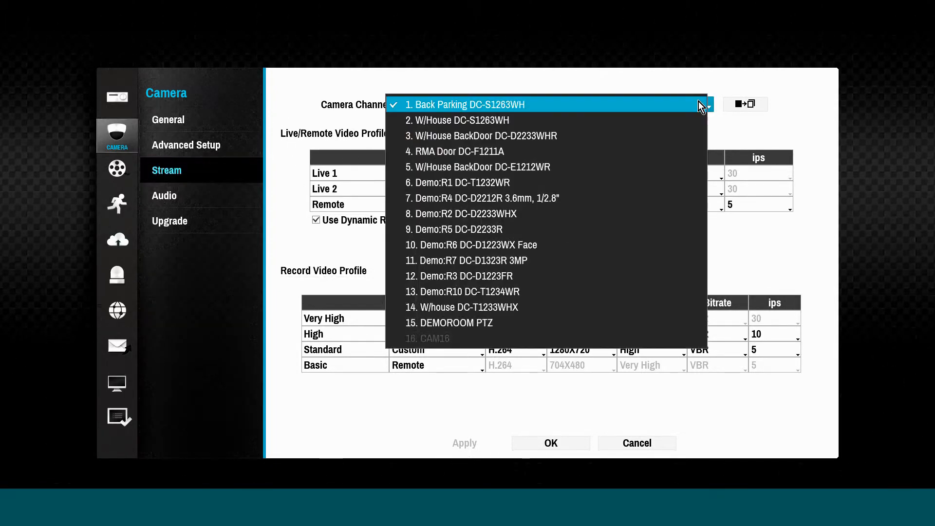
{"action": "mouse_move", "coordinate": [549, 322]}
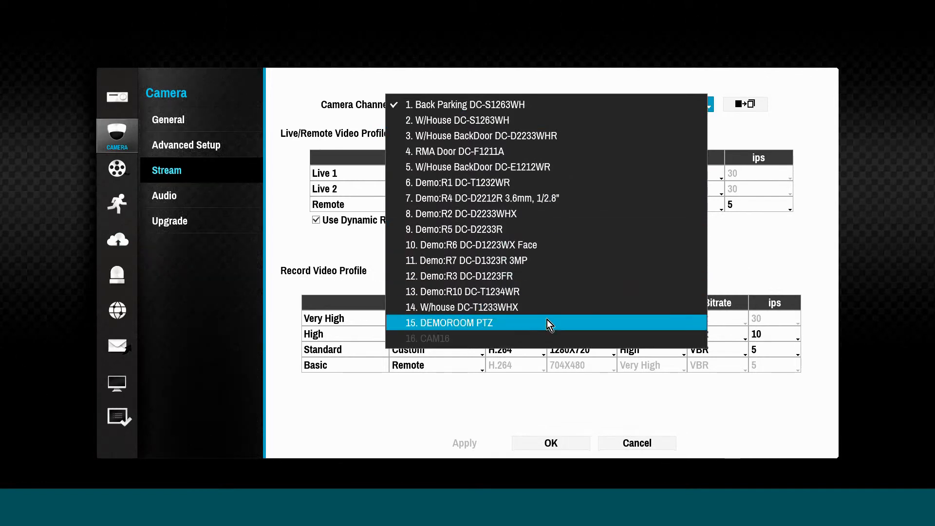
{"action": "mouse_move", "coordinate": [661, 135]}
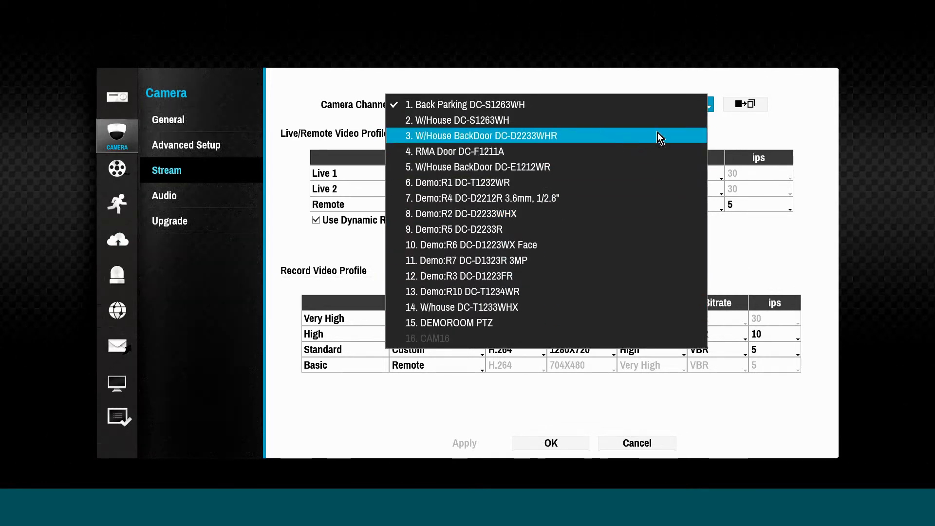
Step: Keep camera 1 Back Parking selected as the stream channel
{"action": "left_click", "coordinate": [467, 104]}
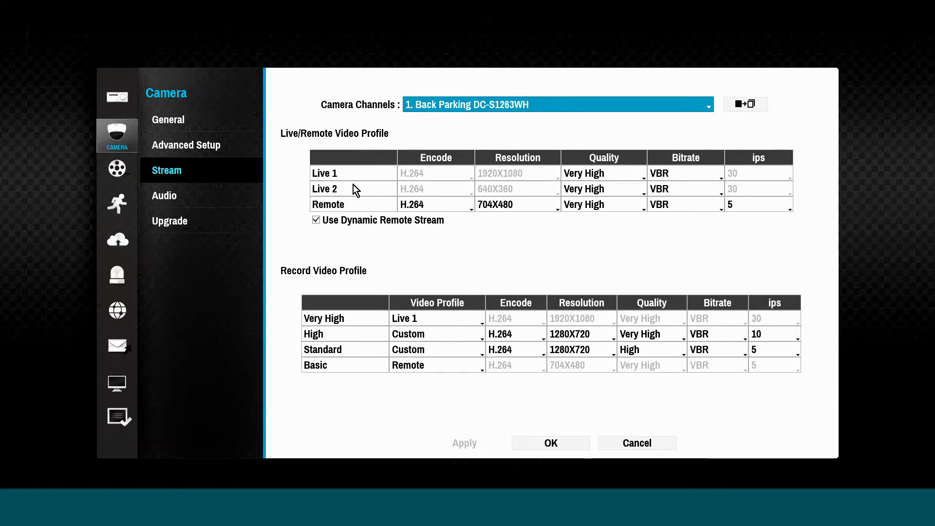
{"action": "mouse_move", "coordinate": [494, 192]}
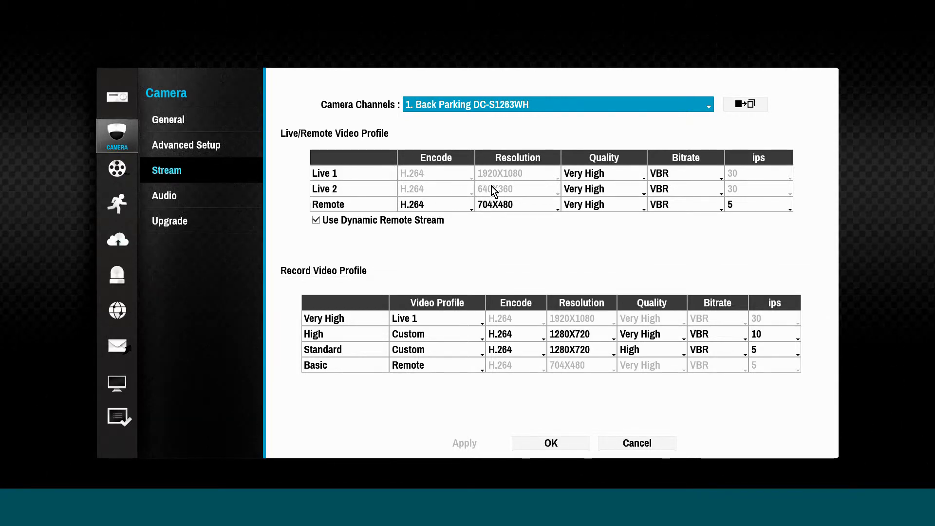
Step: Switch Live 1 quality to Basic, then restore it to Very High
{"action": "left_click", "coordinate": [603, 173]}
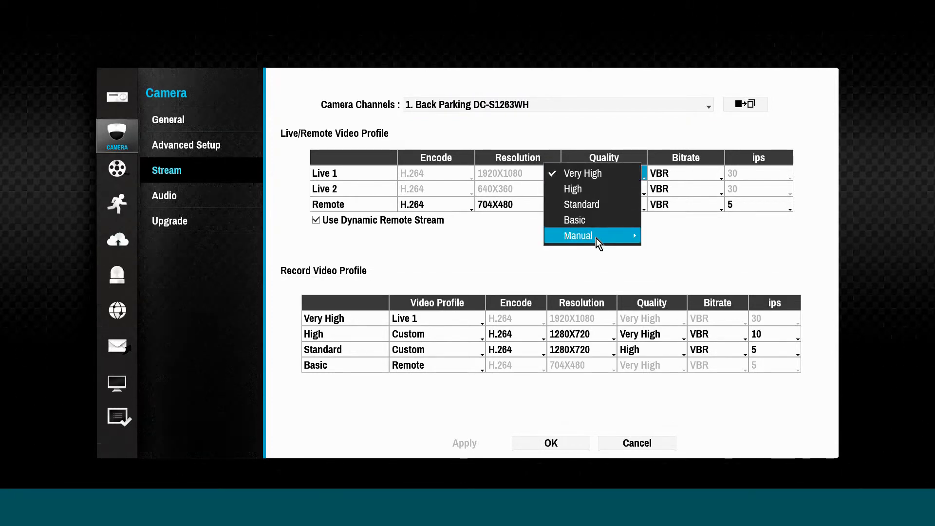
{"action": "mouse_move", "coordinate": [577, 235]}
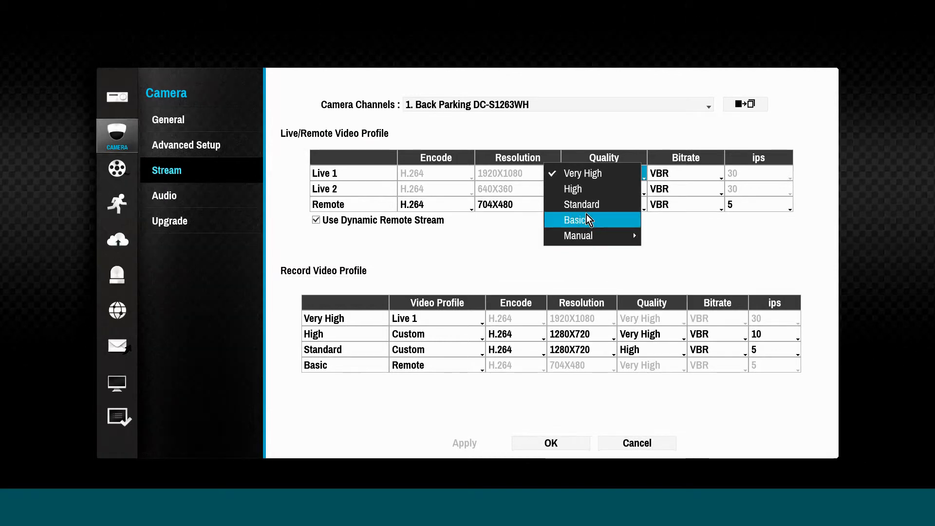
{"action": "left_click", "coordinate": [575, 219]}
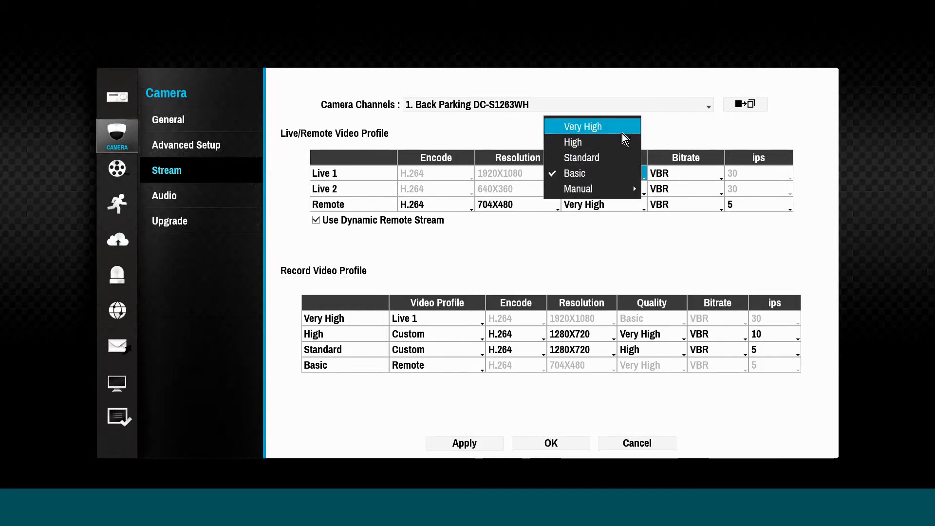
{"action": "left_click", "coordinate": [581, 127]}
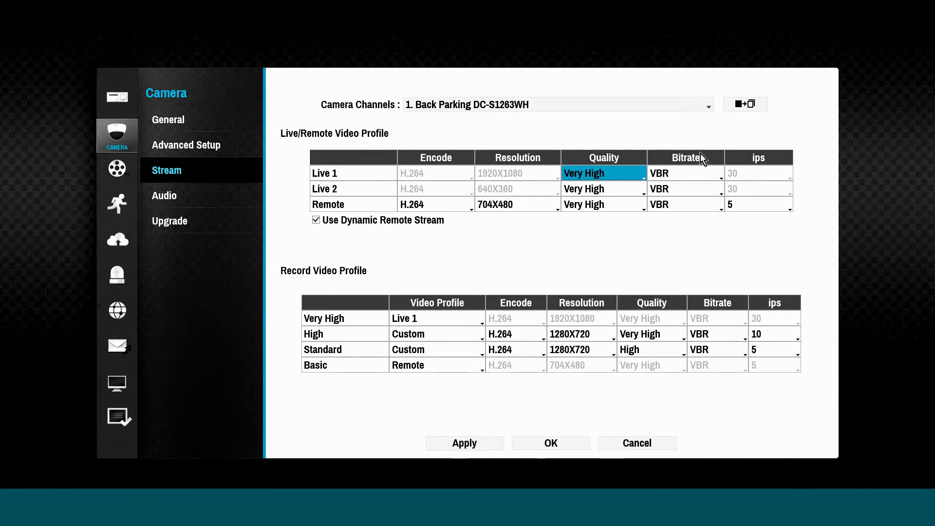
{"action": "mouse_move", "coordinate": [415, 179]}
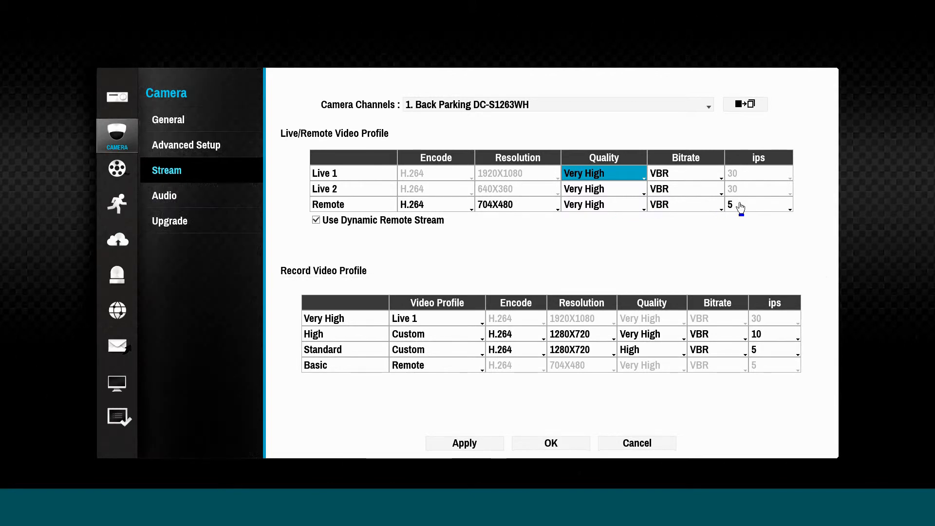
{"action": "mouse_move", "coordinate": [346, 321]}
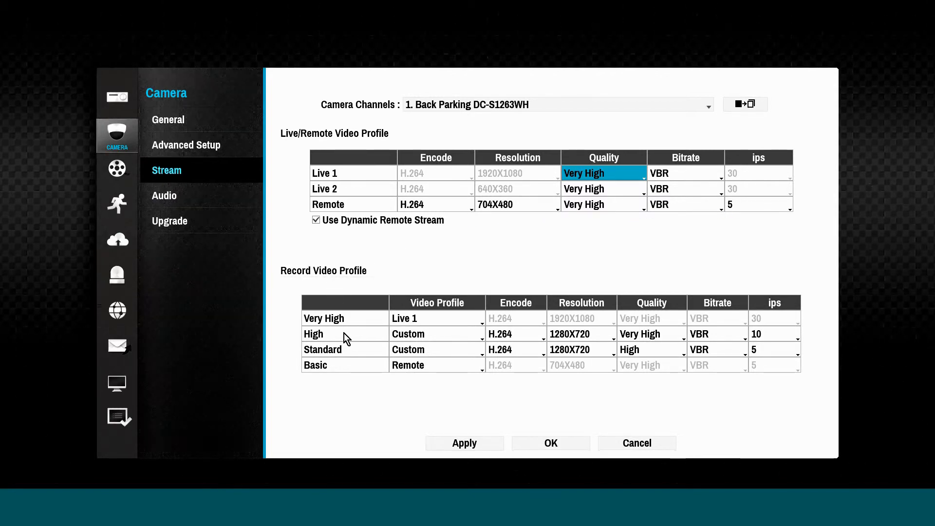
{"action": "mouse_move", "coordinate": [368, 310]}
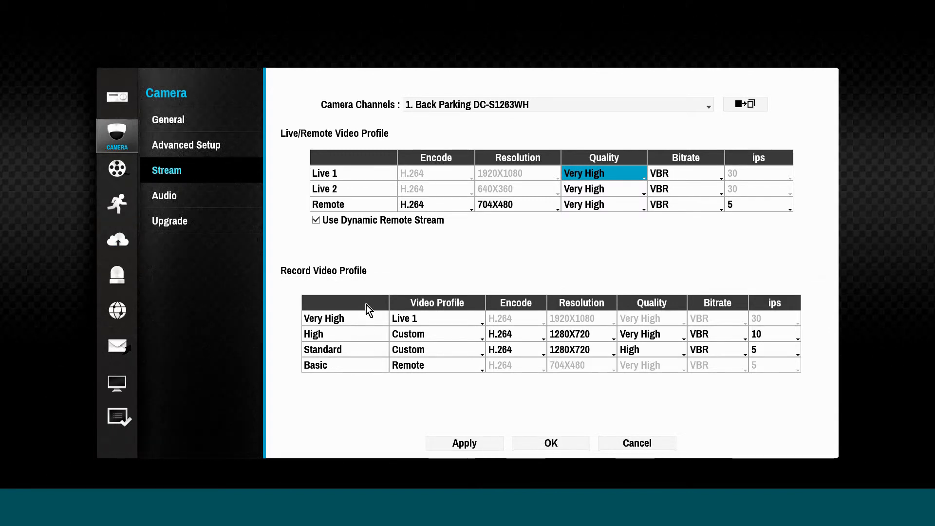
{"action": "mouse_move", "coordinate": [352, 182]}
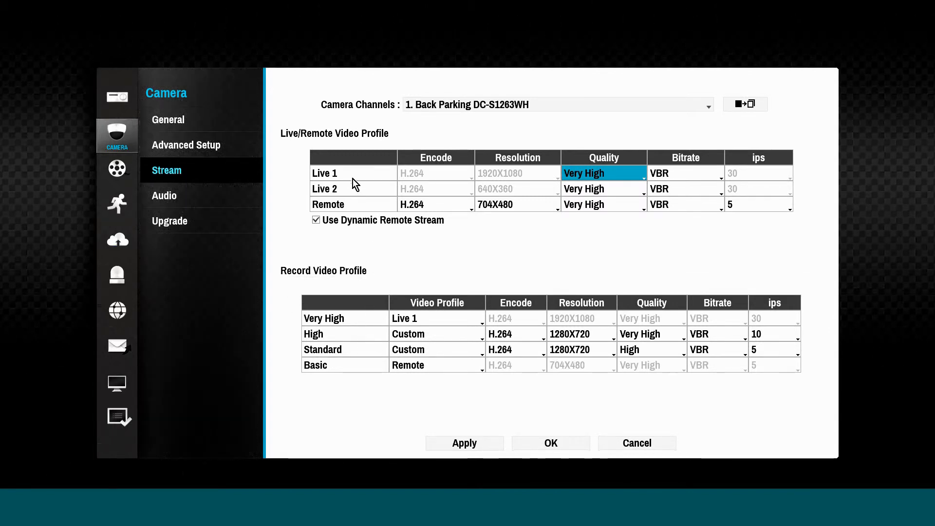
{"action": "mouse_move", "coordinate": [557, 118]}
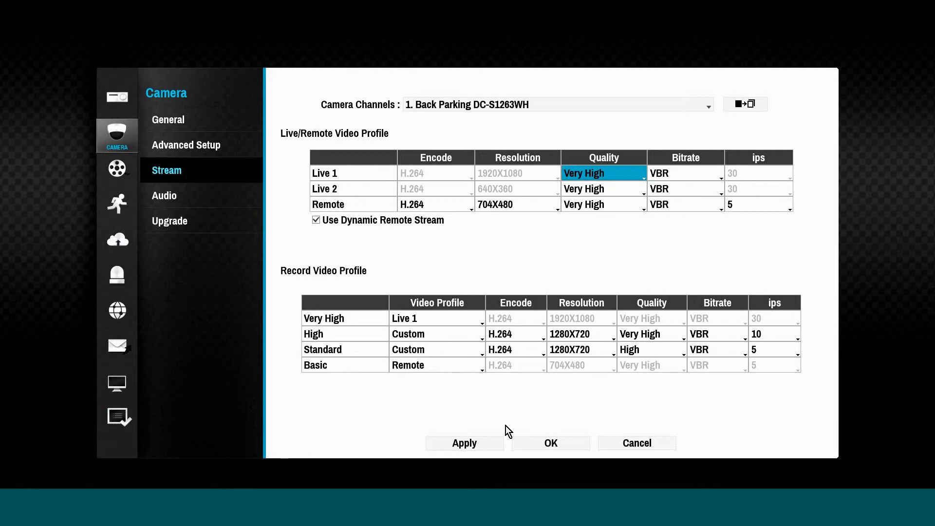
Step: Inspect camera 1's audio devices and codec choices, leaving G.726 from Line-In unchanged
{"action": "left_click", "coordinate": [163, 196]}
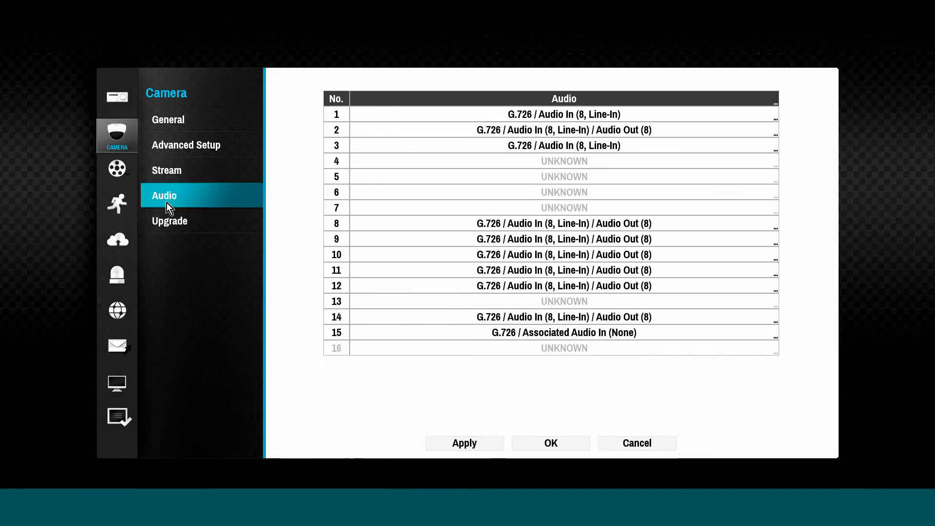
{"action": "left_click", "coordinate": [564, 114]}
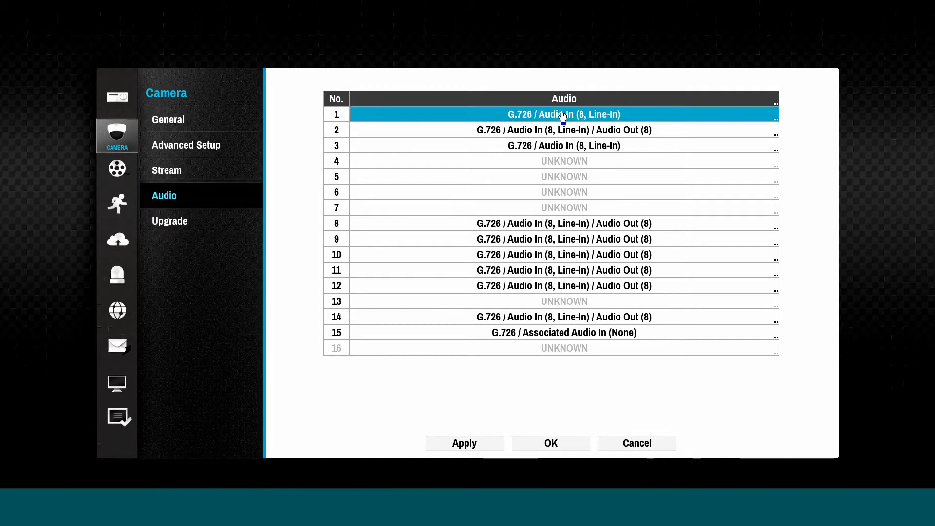
{"action": "double_click", "coordinate": [564, 114]}
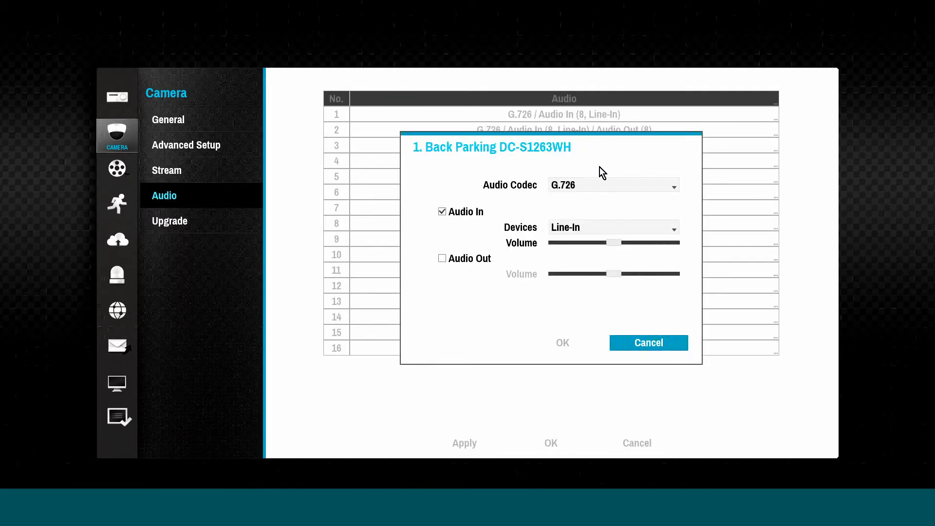
{"action": "left_click", "coordinate": [612, 227]}
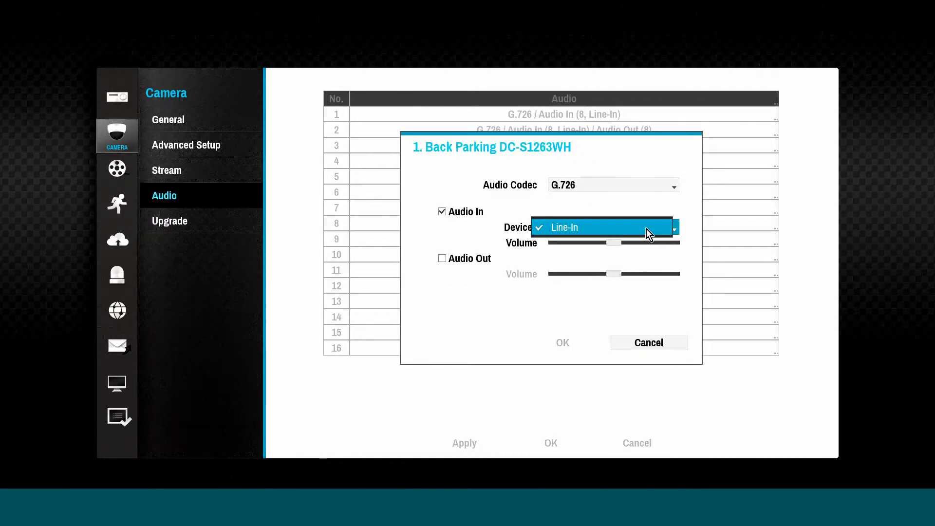
{"action": "left_click", "coordinate": [673, 185]}
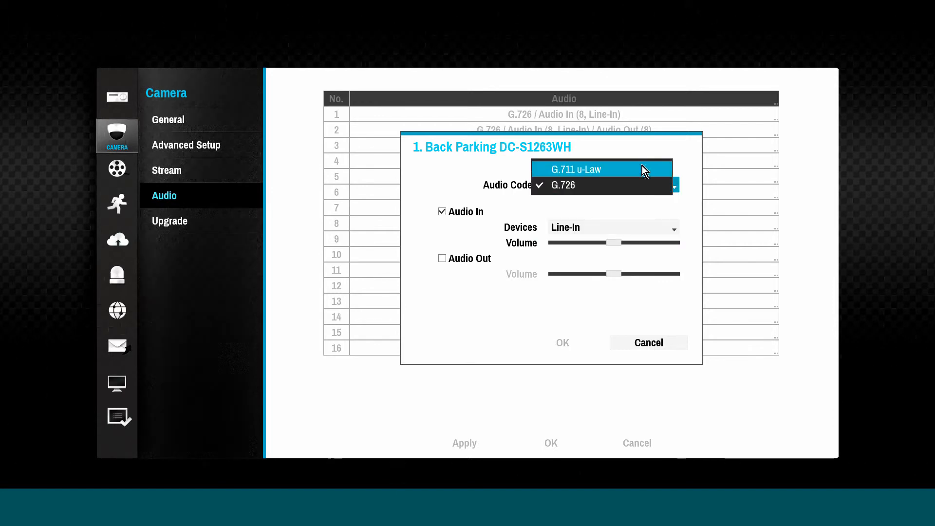
{"action": "left_click", "coordinate": [561, 185]}
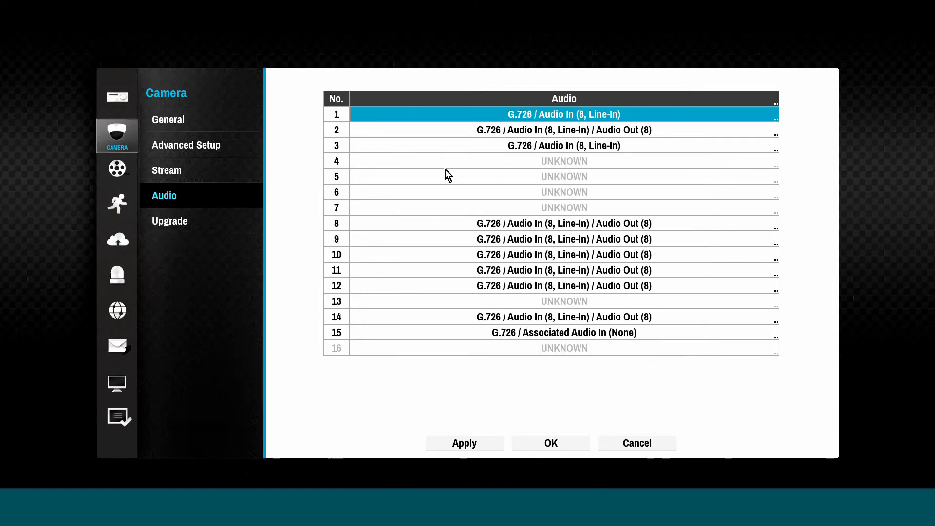
{"action": "mouse_move", "coordinate": [478, 333]}
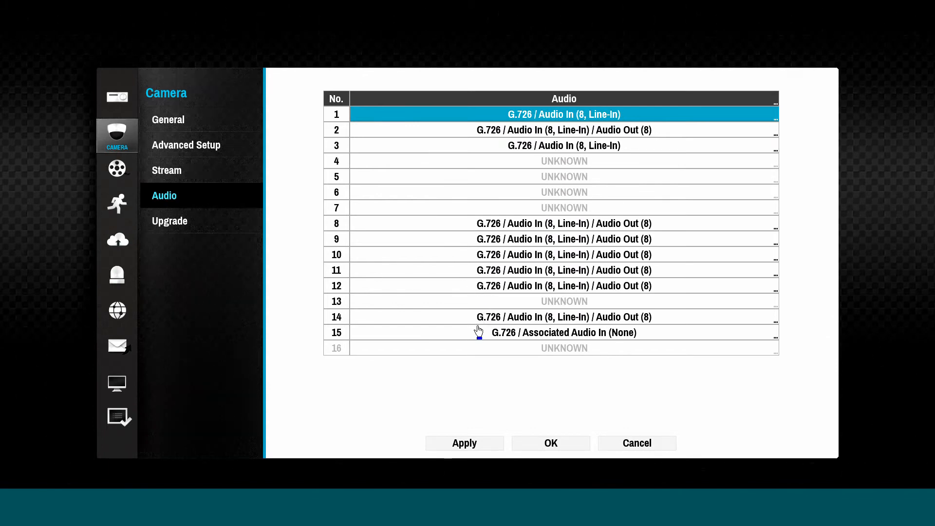
{"action": "mouse_move", "coordinate": [214, 186]}
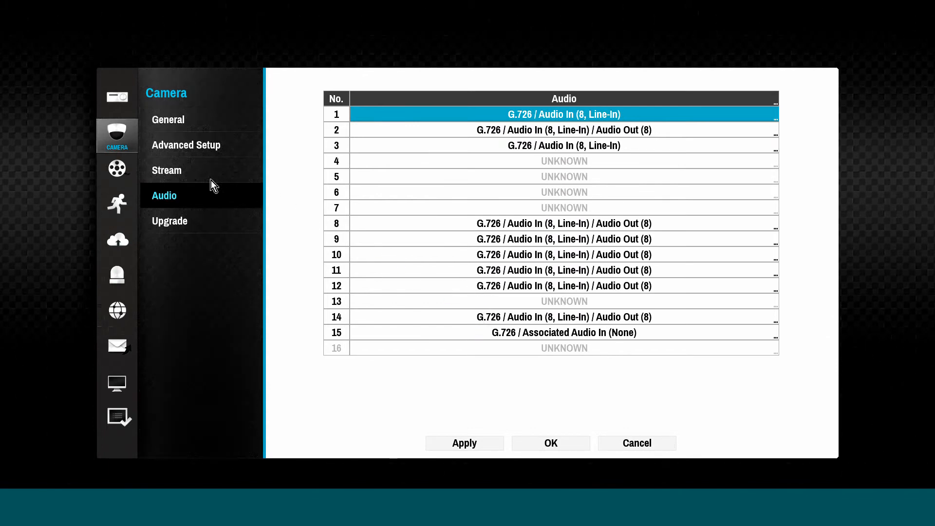
{"action": "mouse_move", "coordinate": [222, 232]}
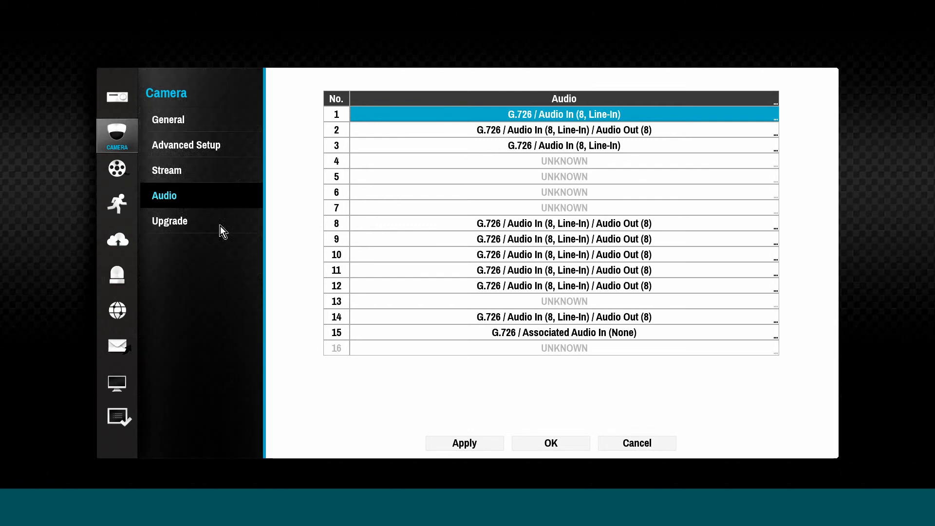
Step: Review camera models and firmware versions on the Upgrade page; camera 1 finds no upgrade package
{"action": "left_click", "coordinate": [169, 221]}
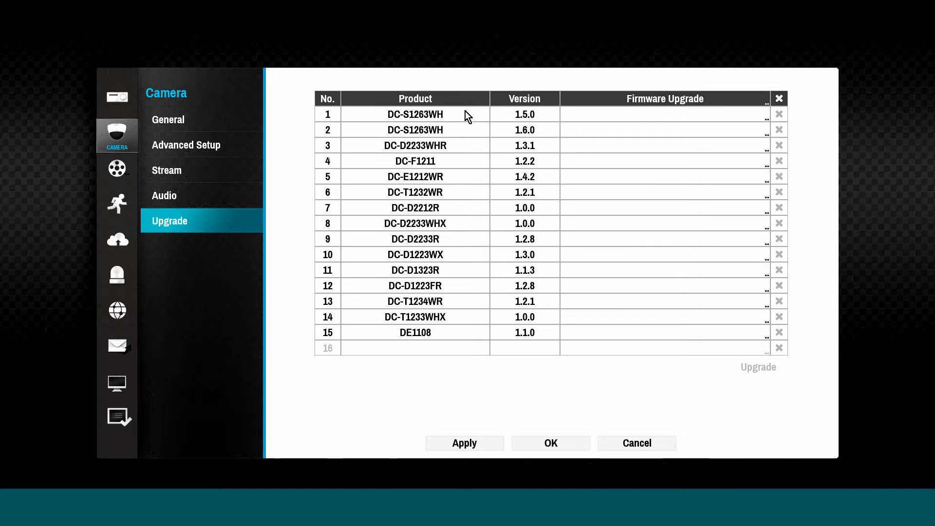
{"action": "mouse_move", "coordinate": [736, 140]}
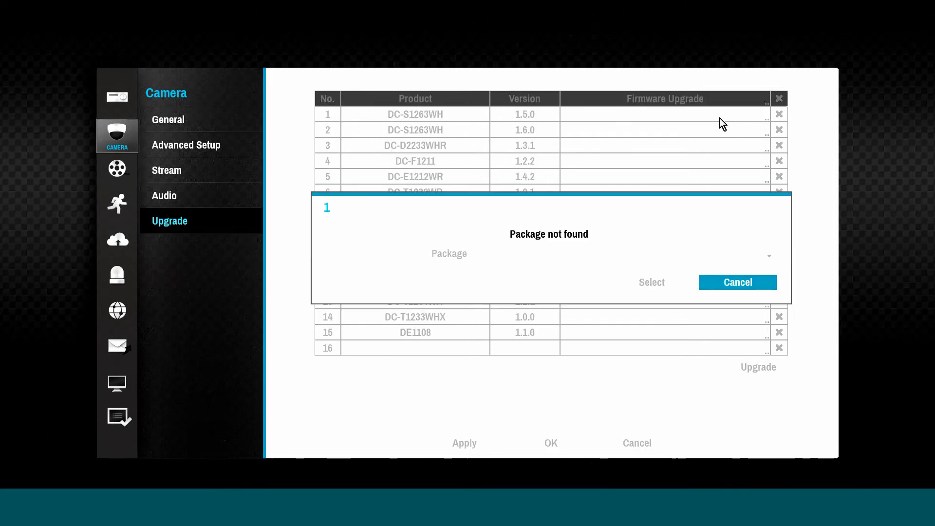
{"action": "left_click", "coordinate": [738, 283]}
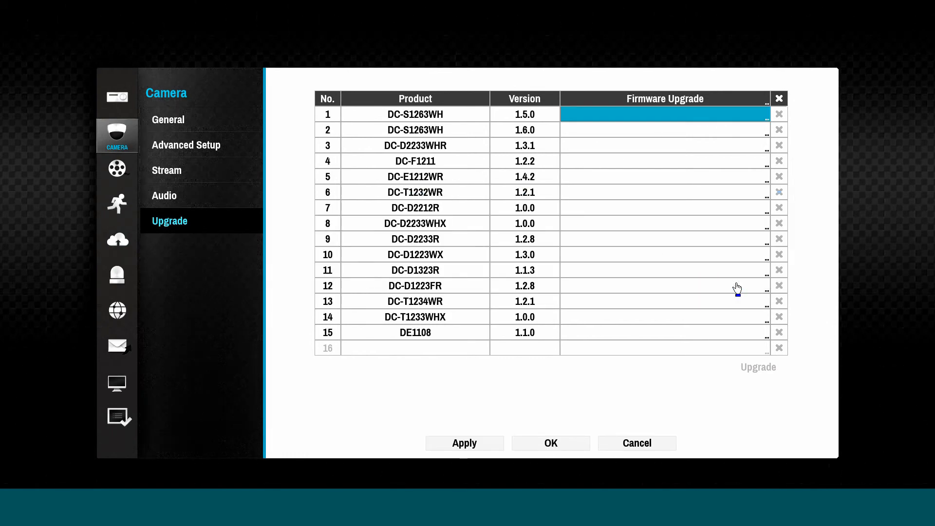
{"action": "mouse_move", "coordinate": [651, 287]}
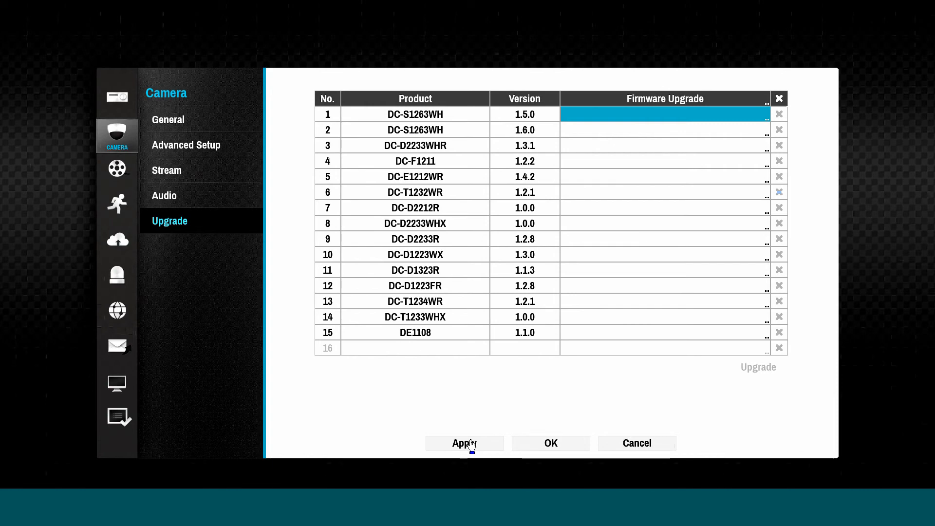
{"action": "mouse_move", "coordinate": [441, 436]}
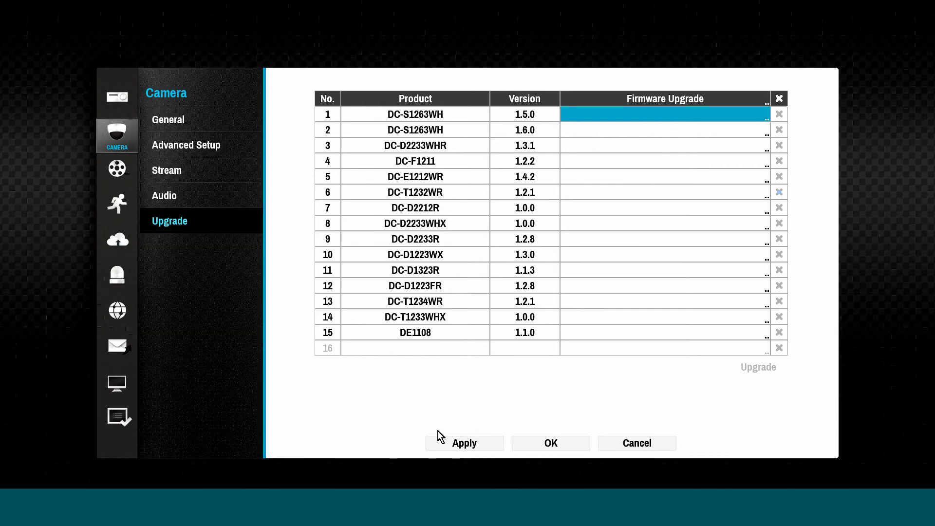